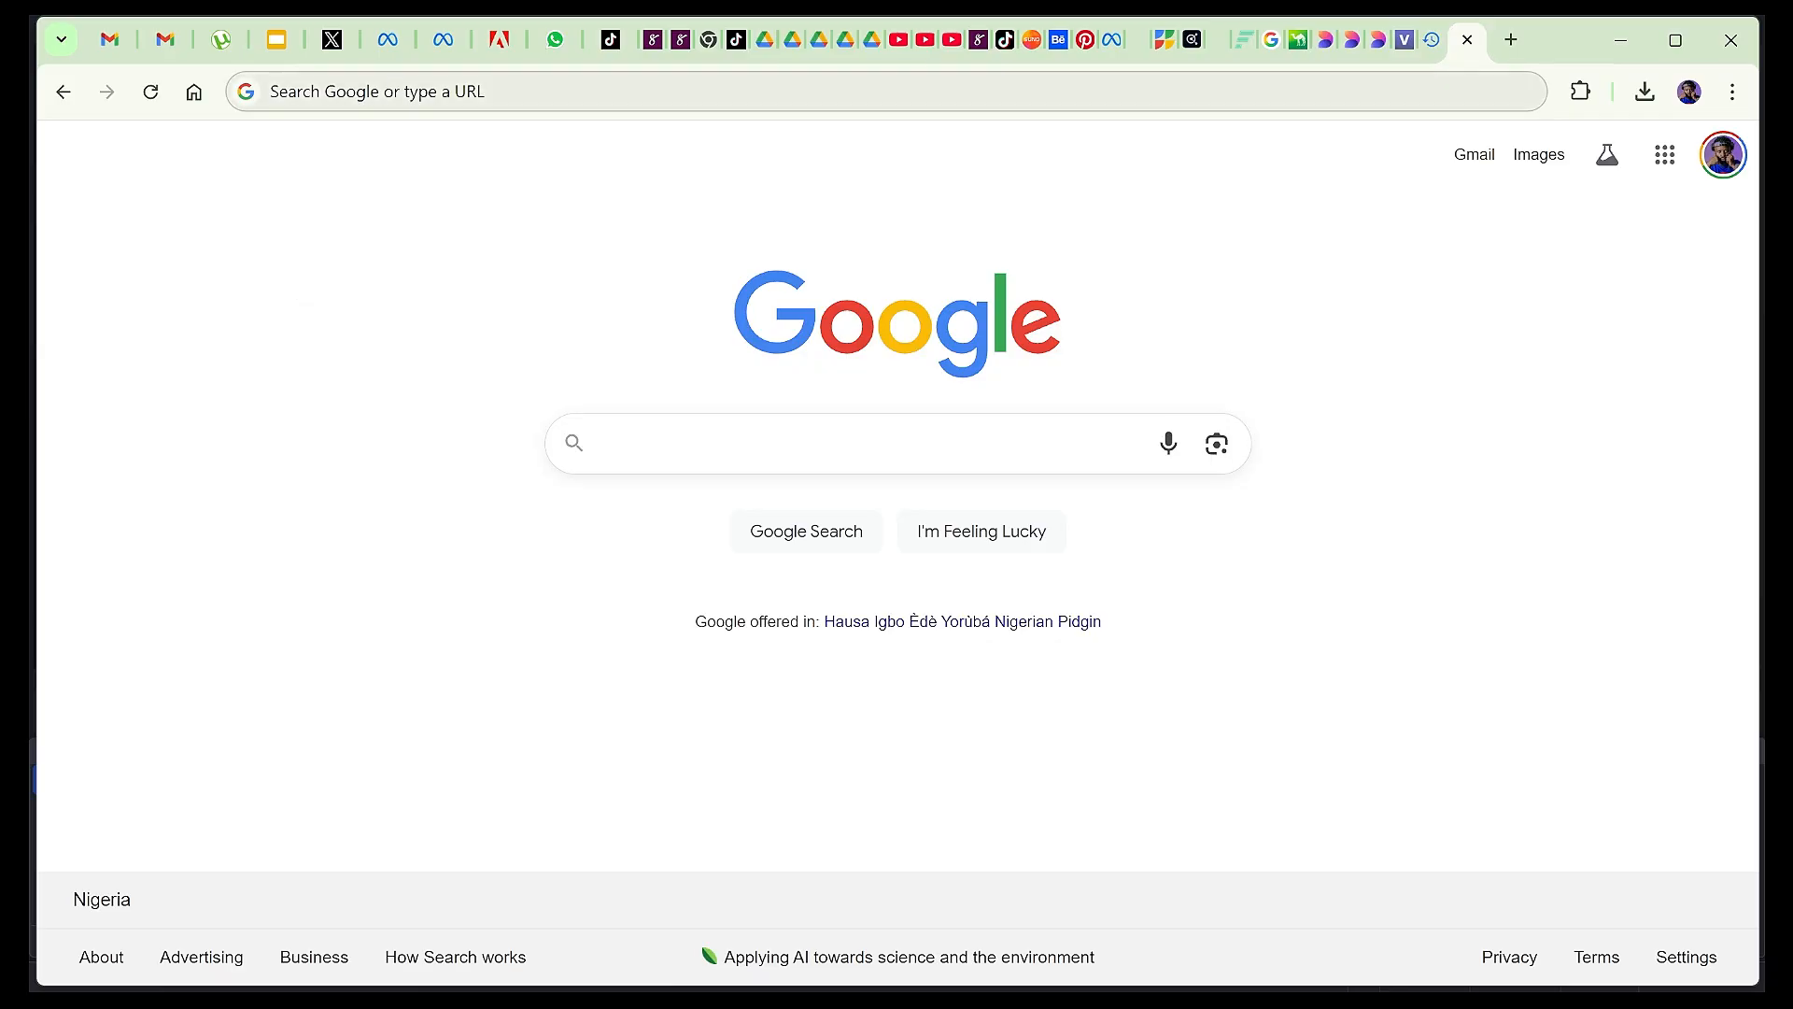
- Search 'vocal remover' in Chrome to reach vocalremover.org
text(voc)
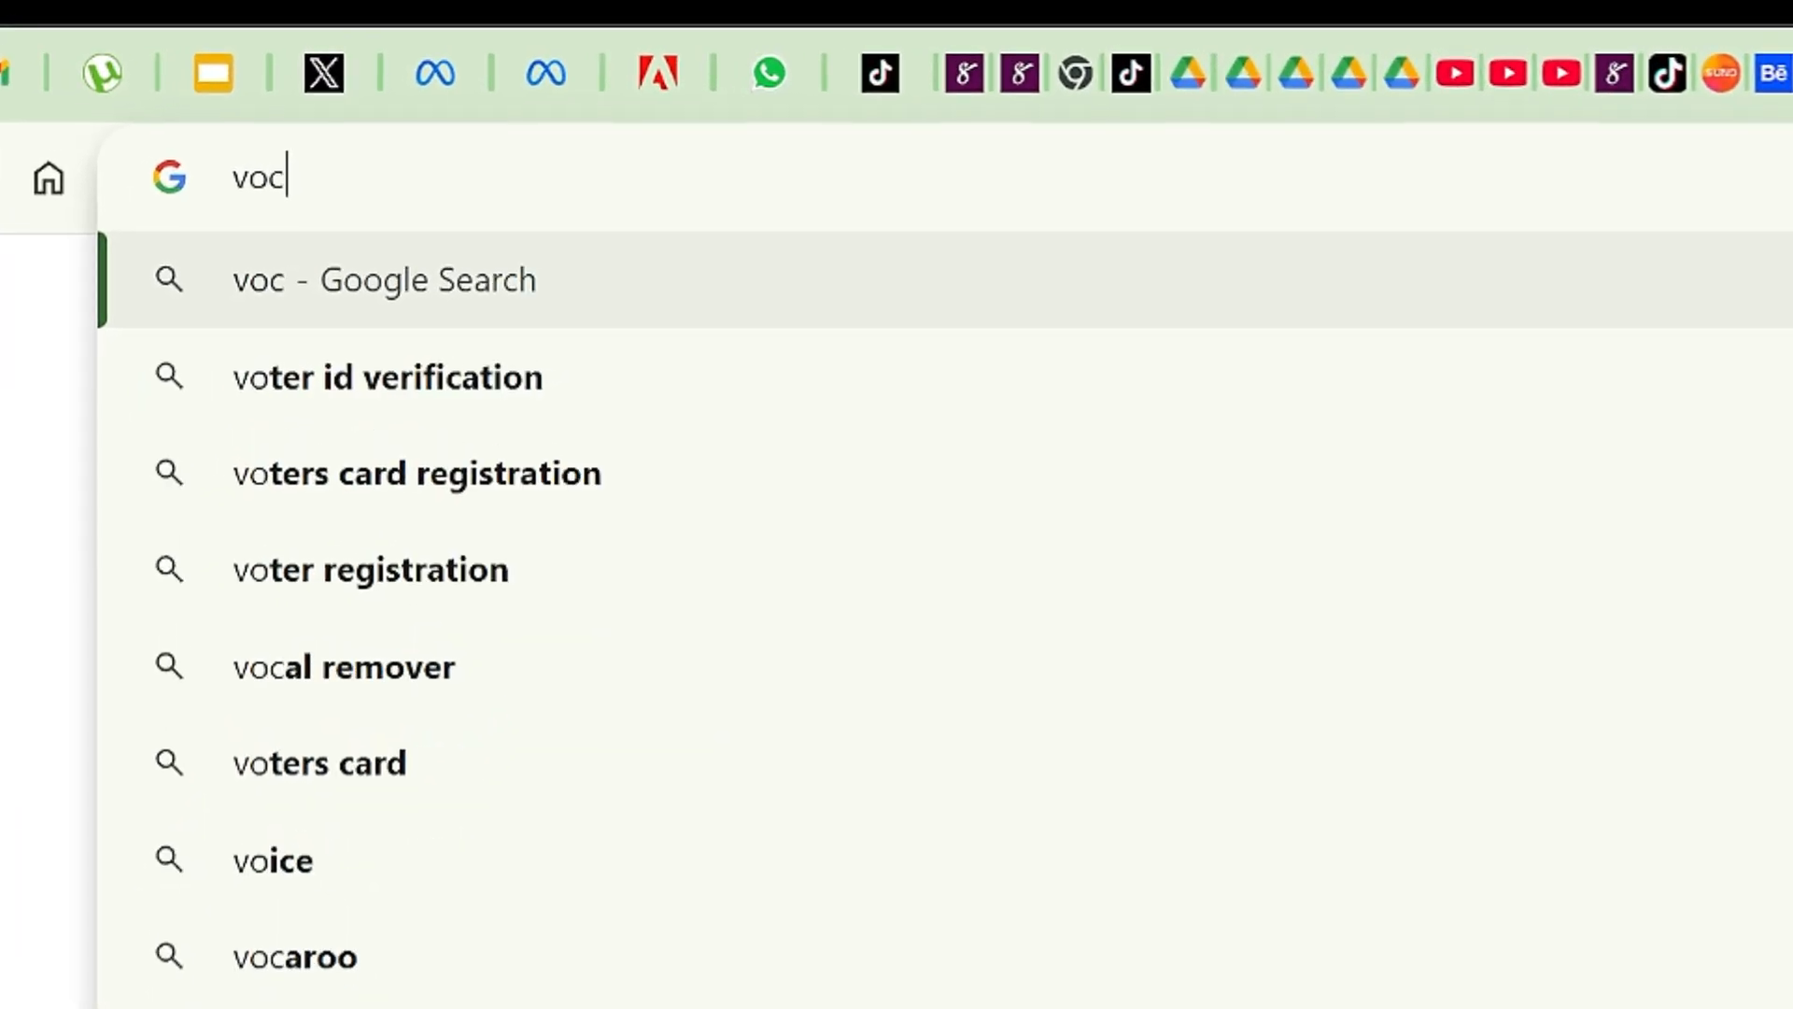
text(alremover.org)
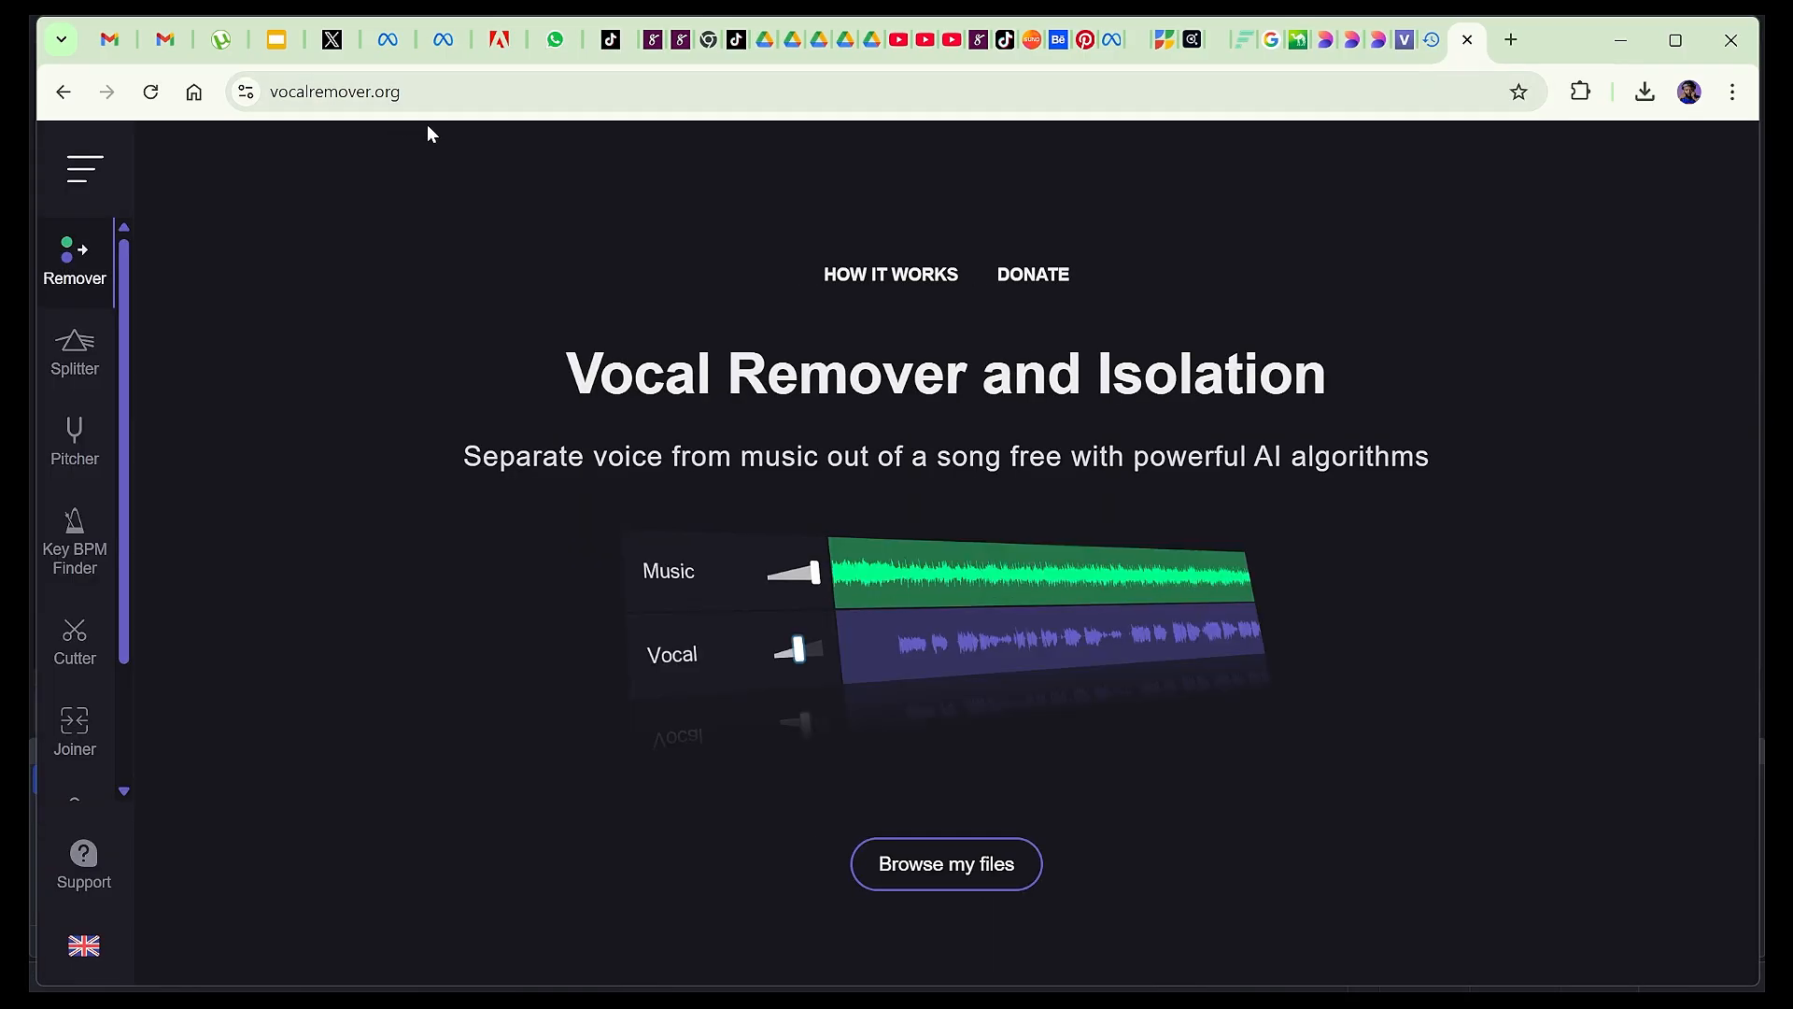
mouse_move(189, 12)
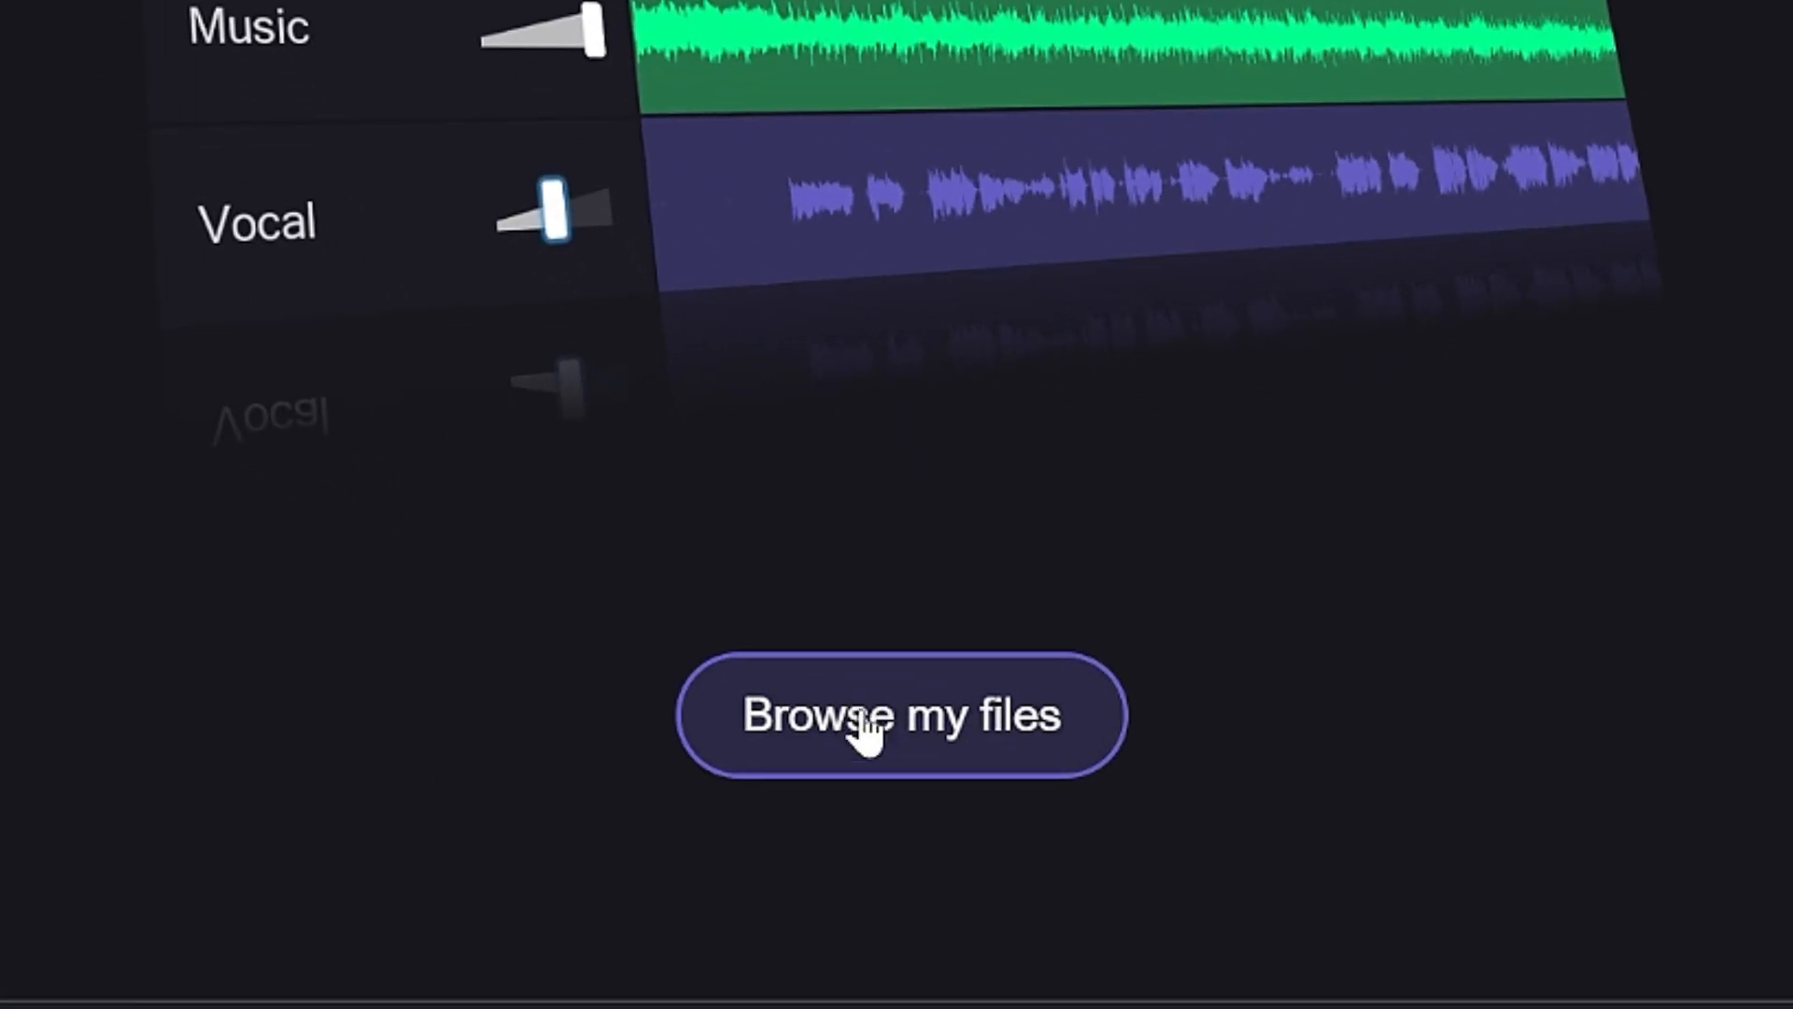
- Pick the 'Every day we dey grind' song via Browse my files
click(871, 740)
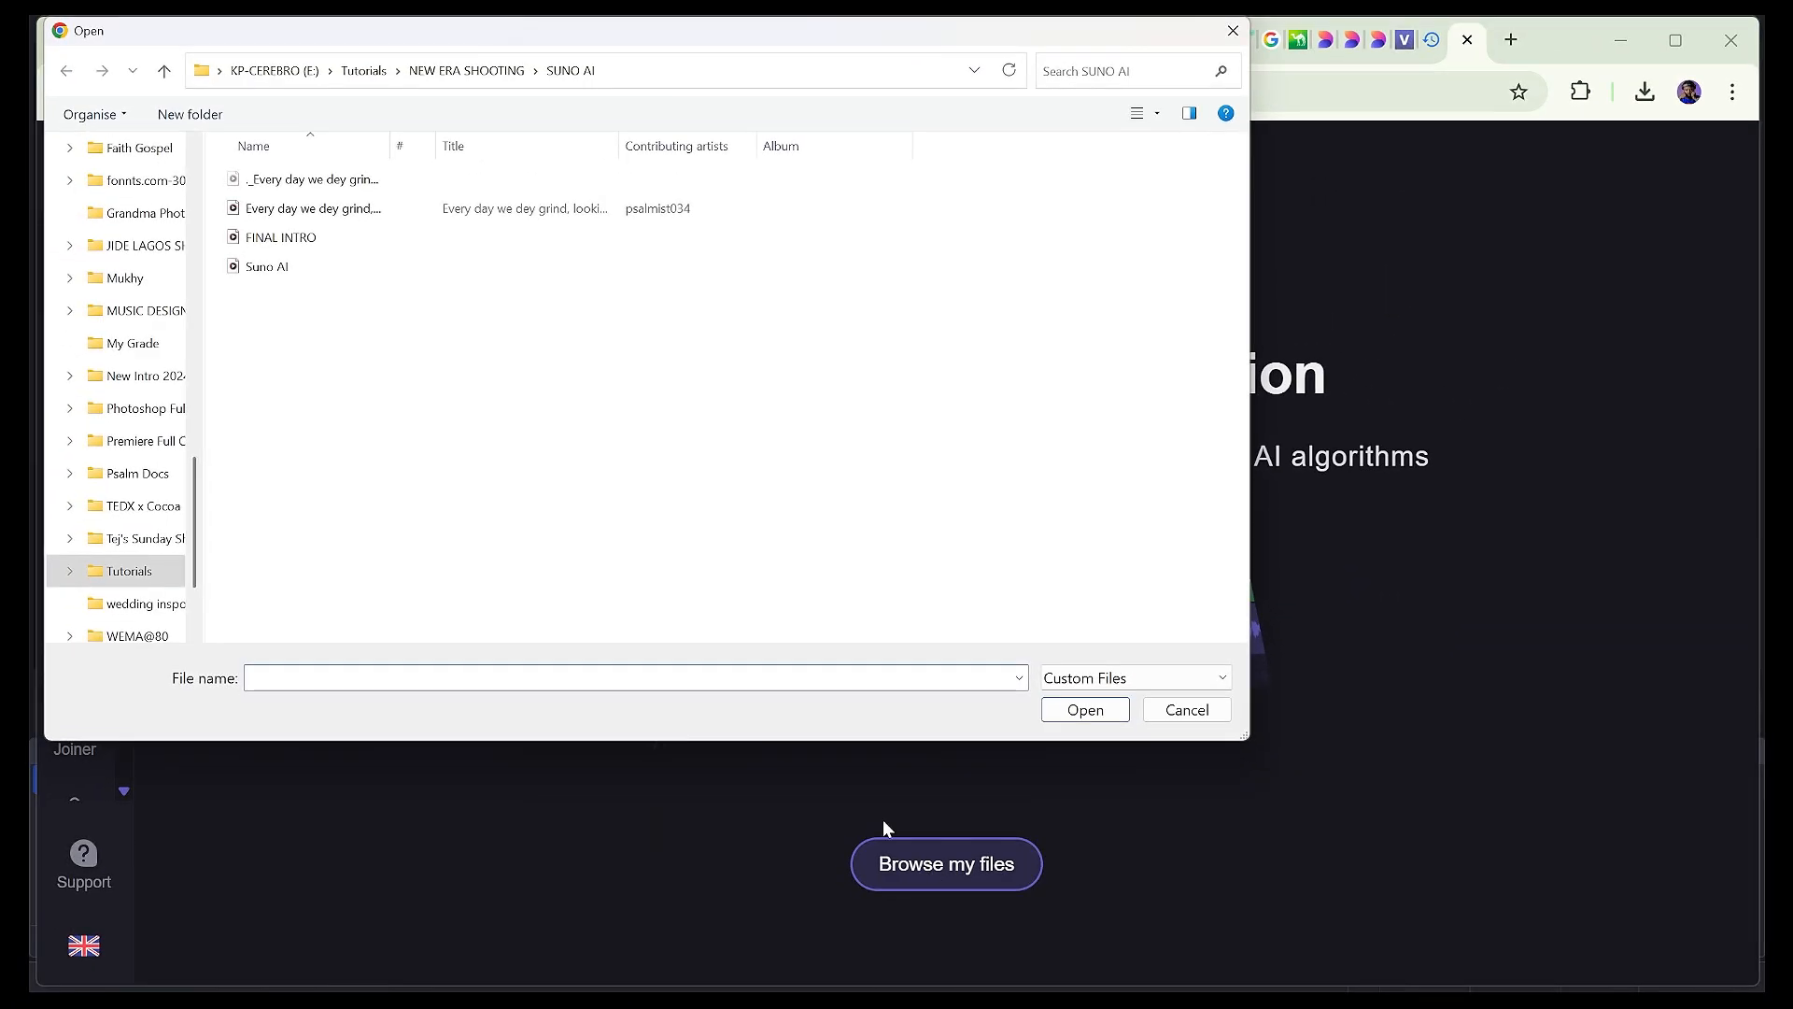
click(313, 208)
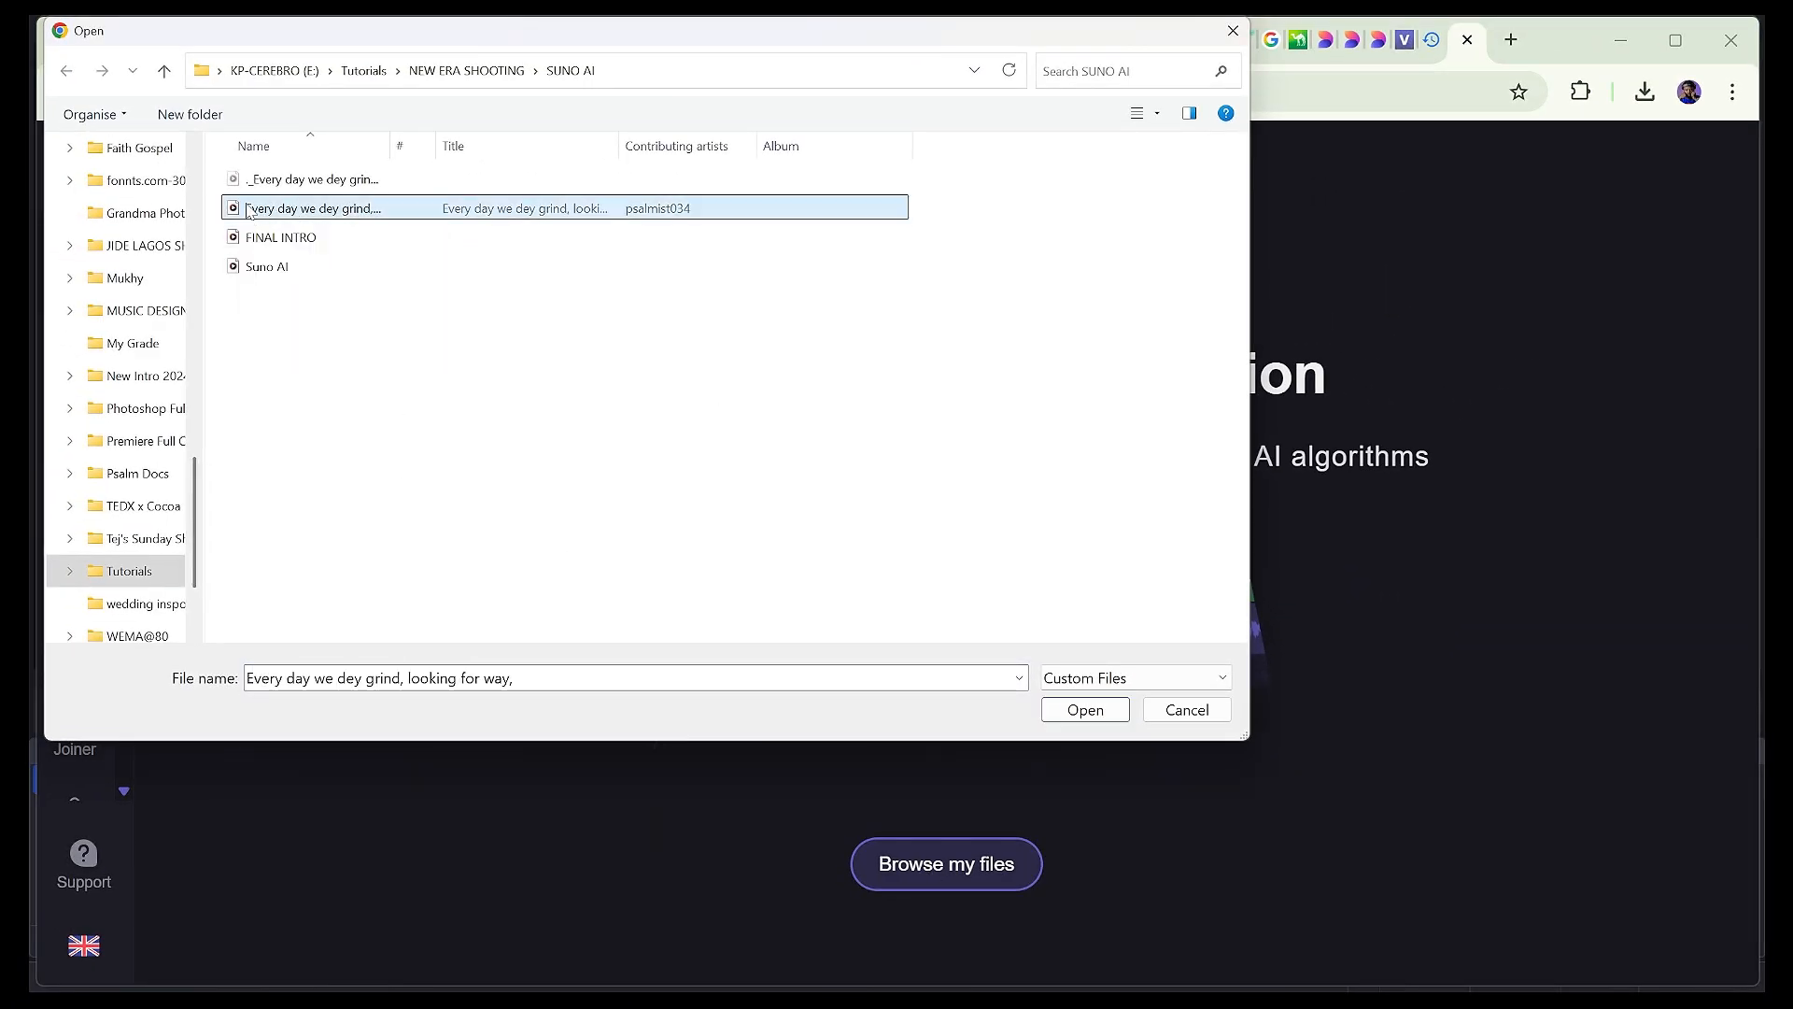
right_click(289, 208)
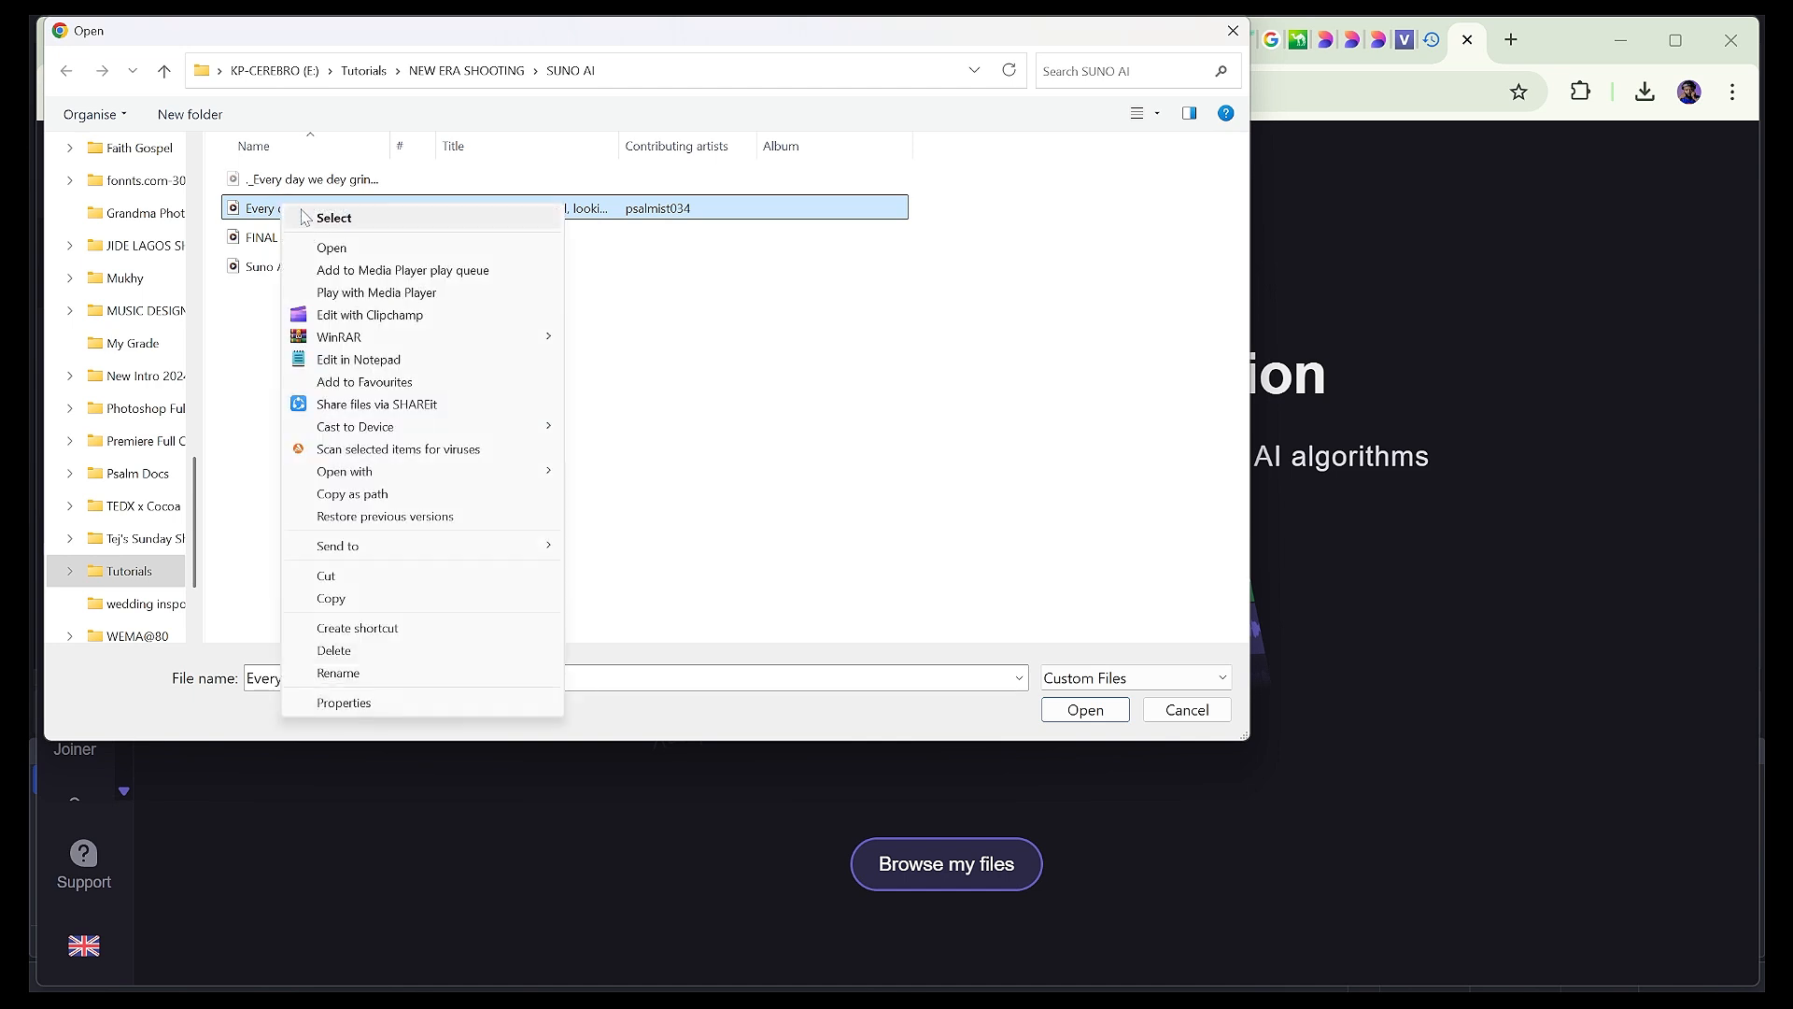
mouse_move(350, 252)
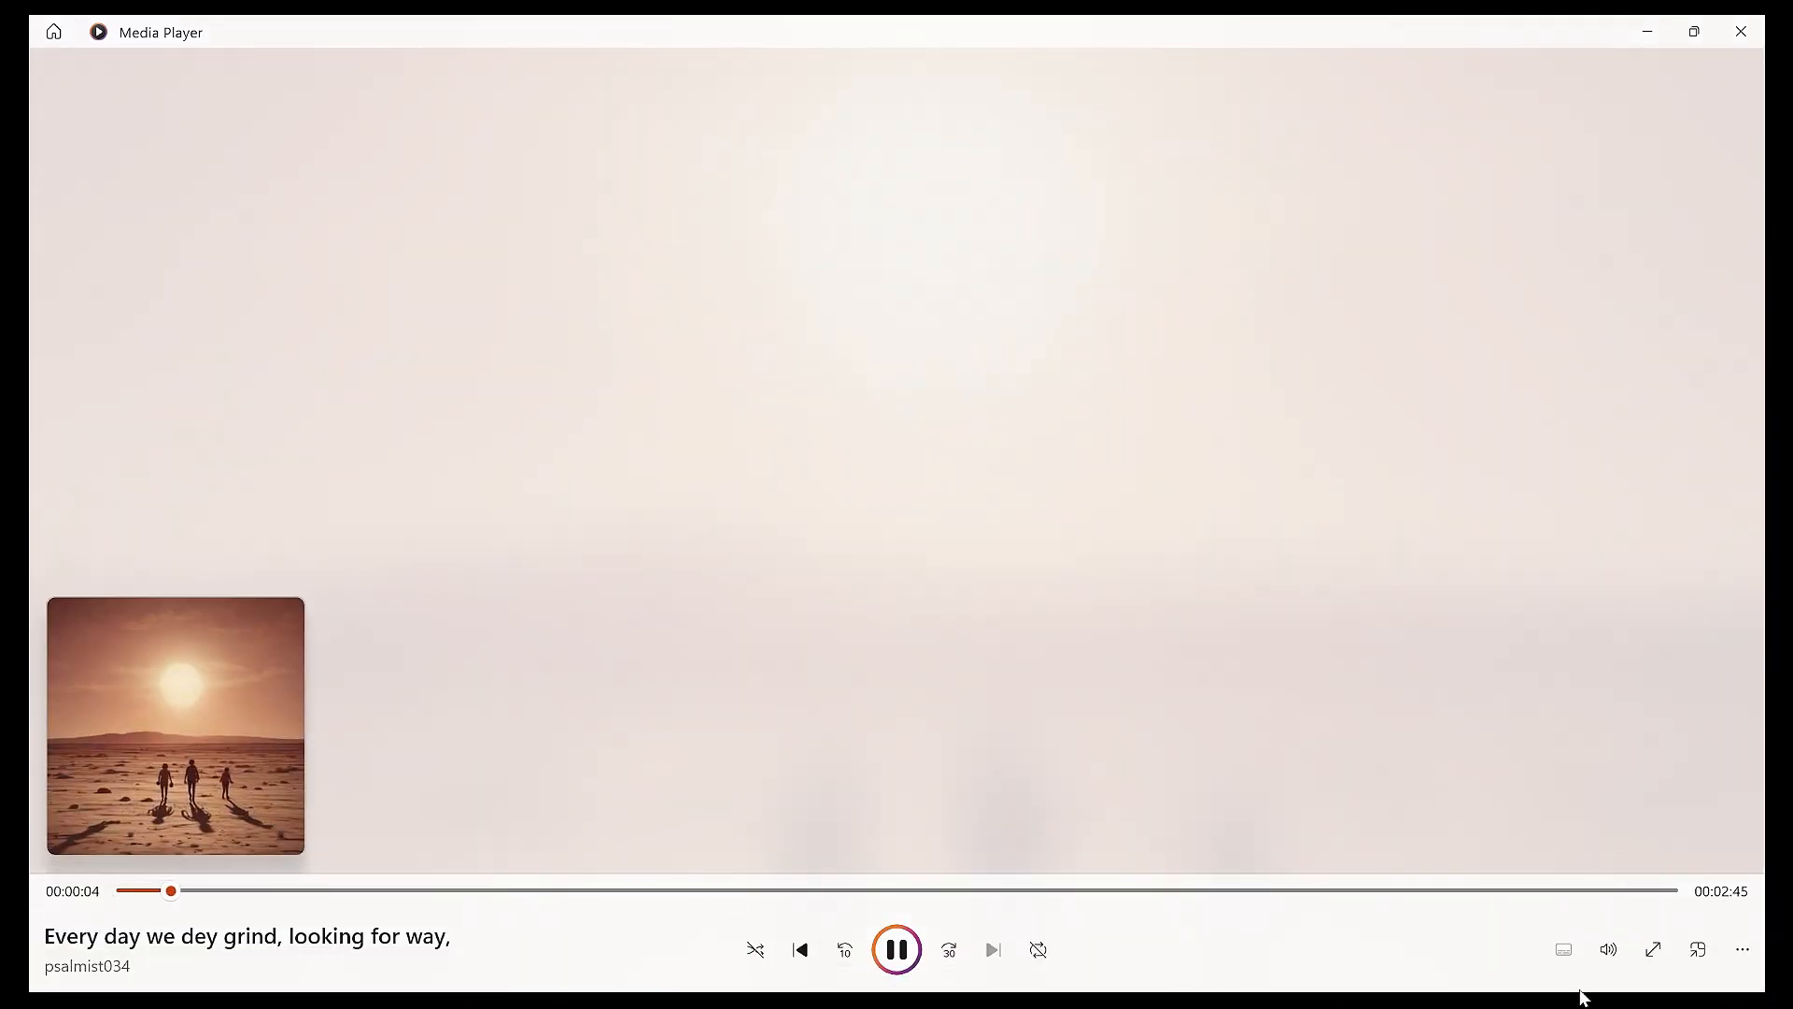
click(1607, 948)
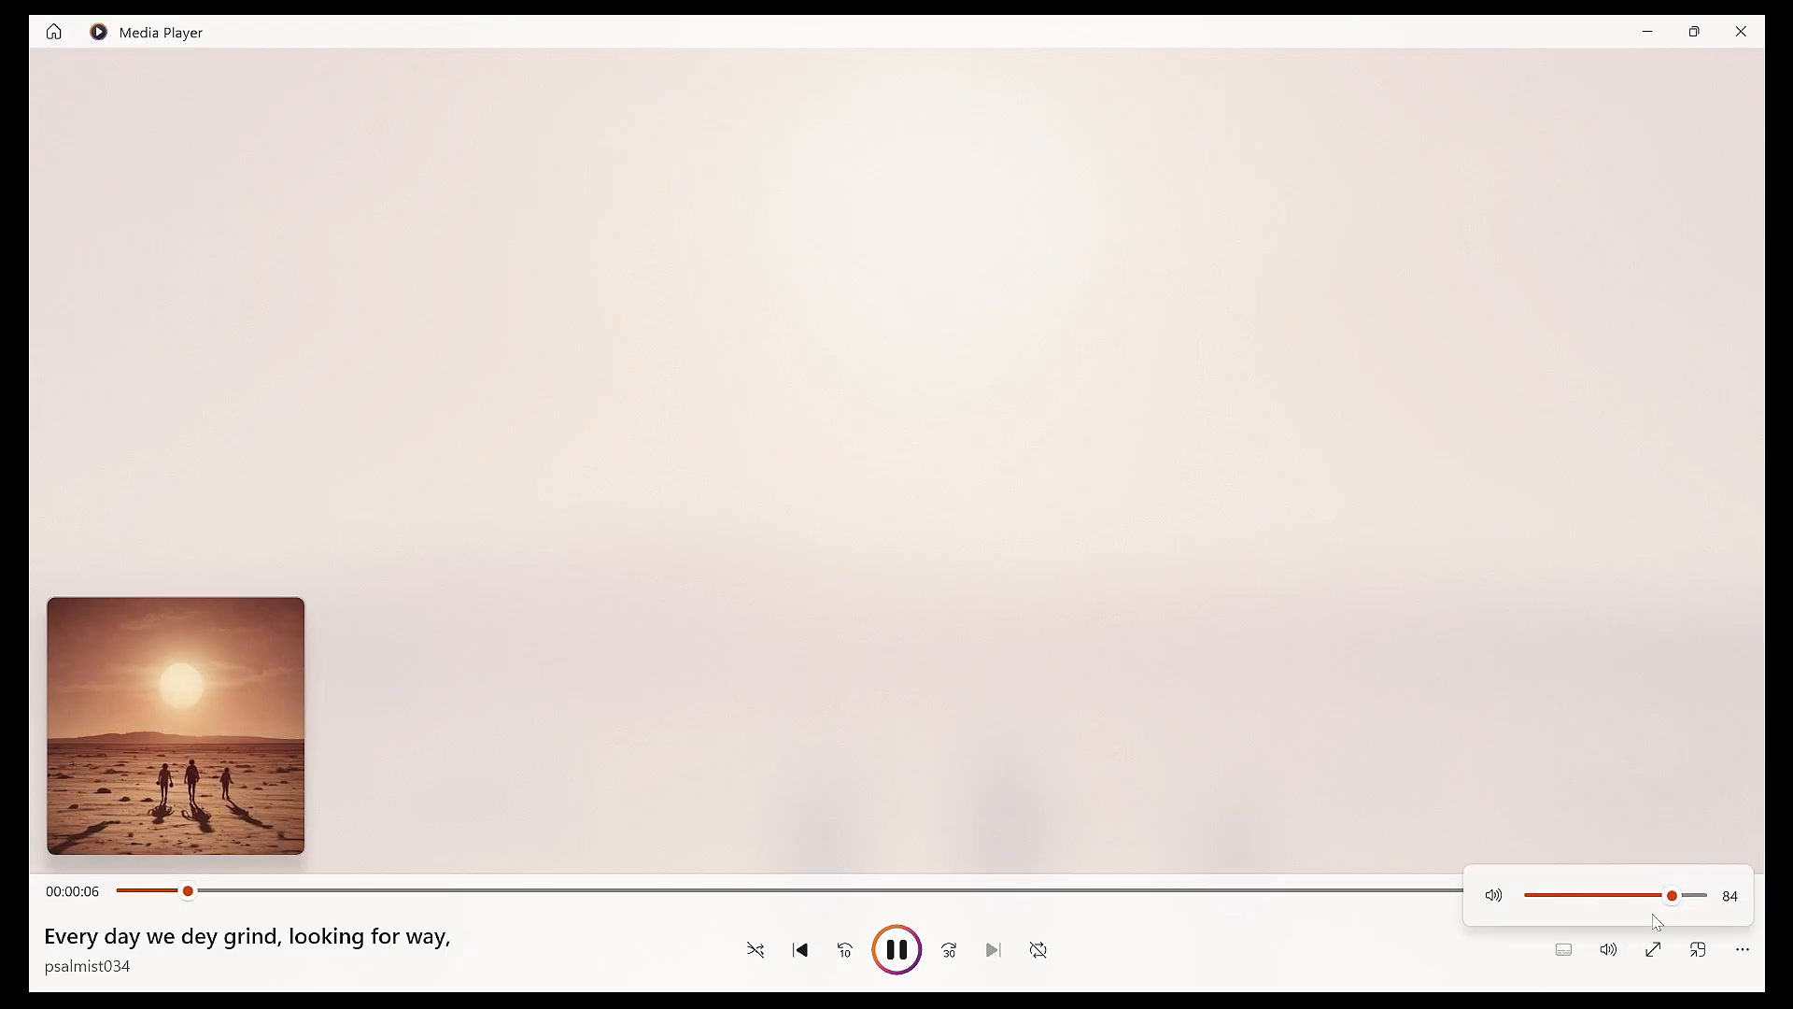
drag(1670, 896, 1697, 896)
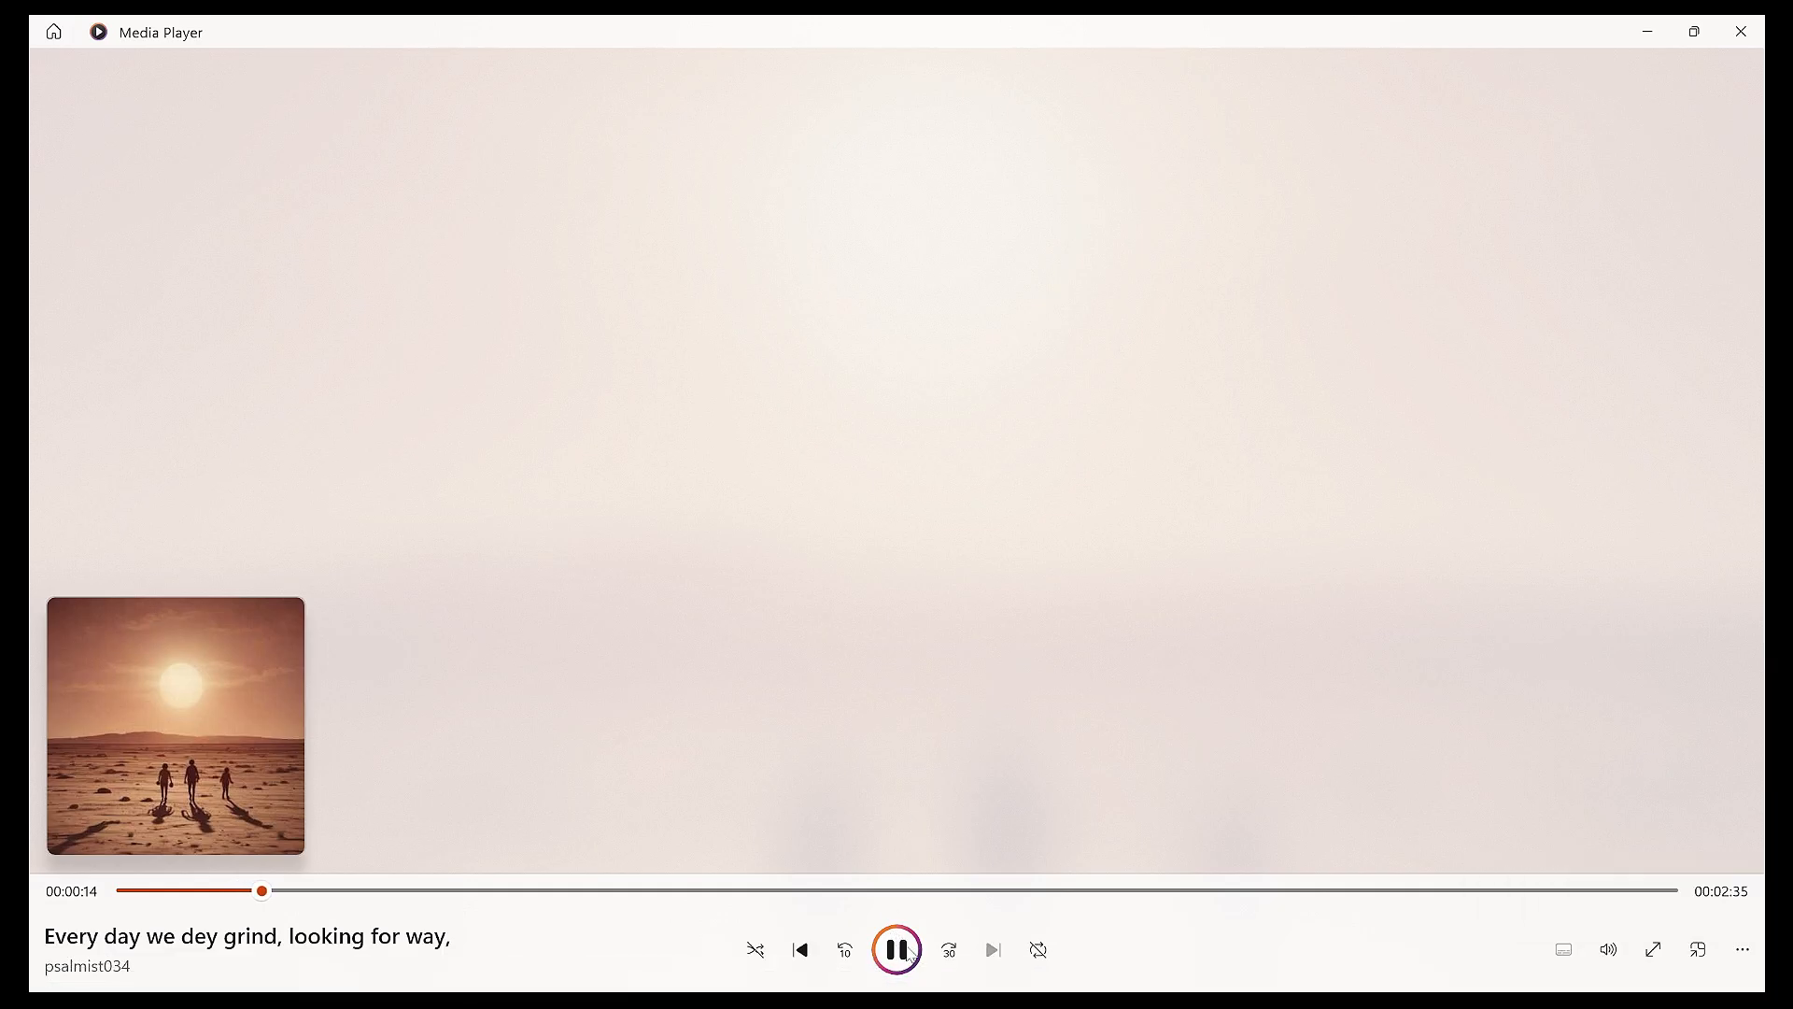
click(896, 949)
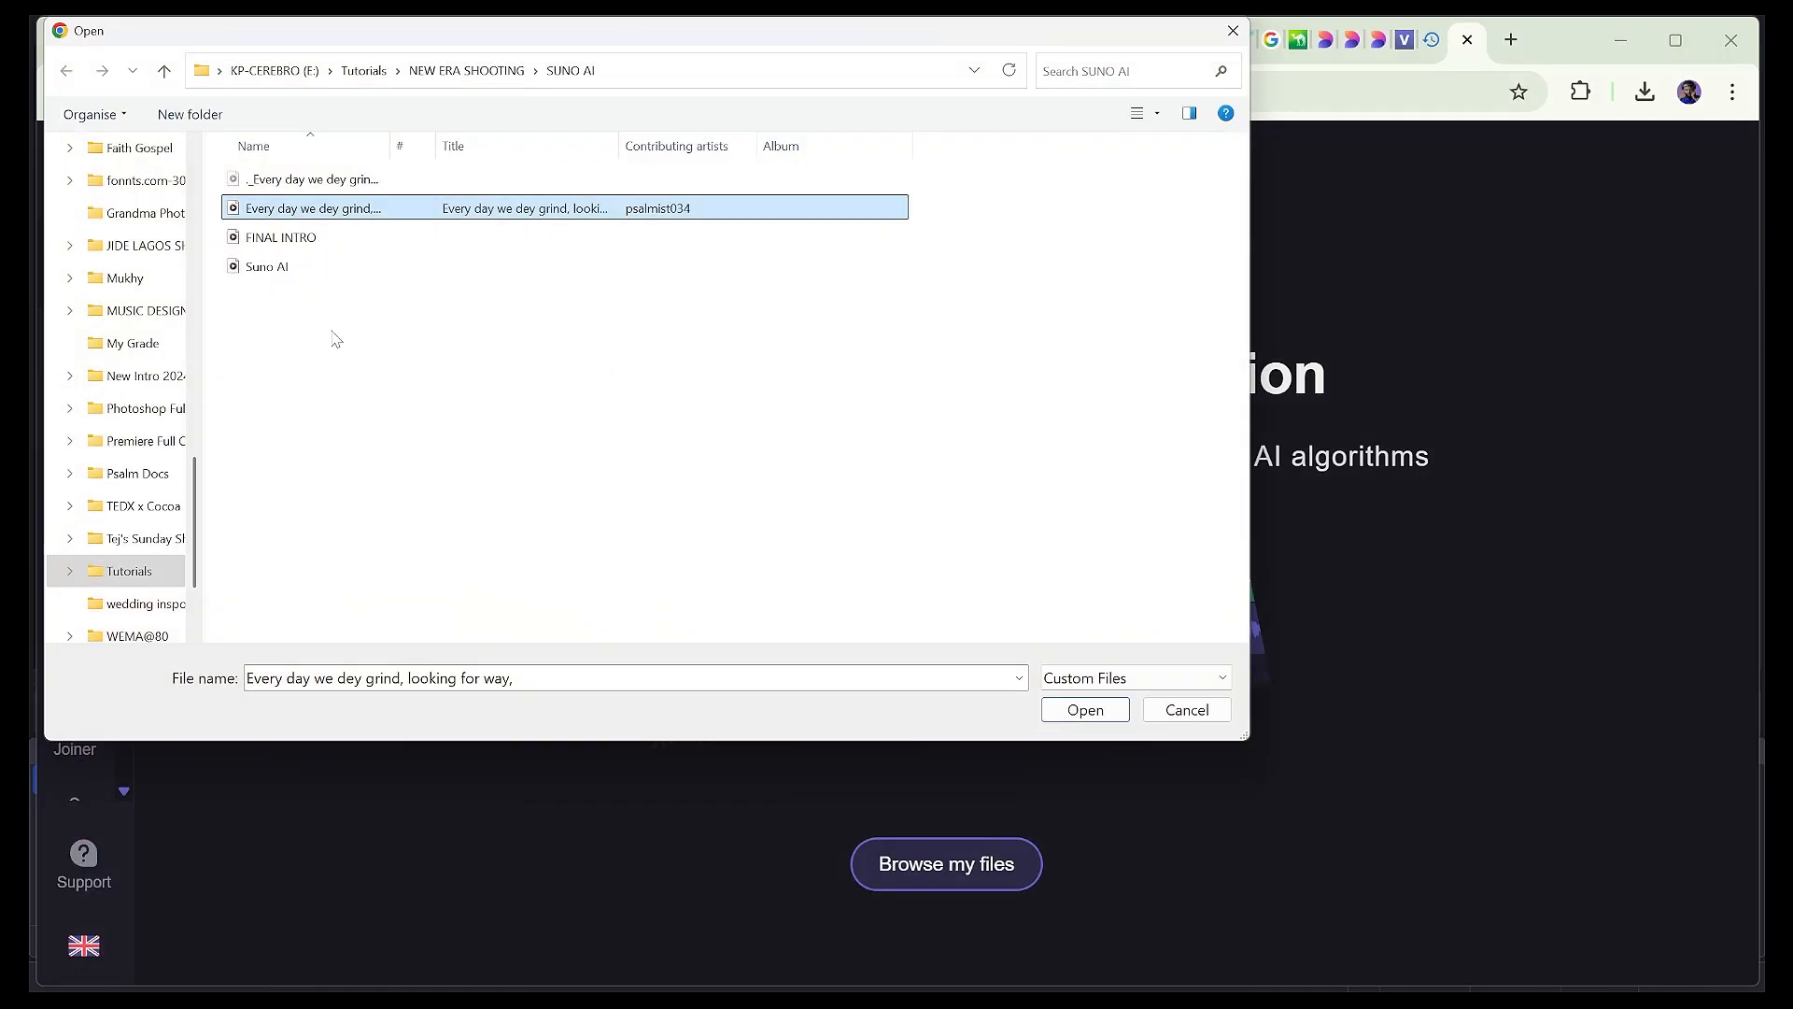
mouse_move(422, 306)
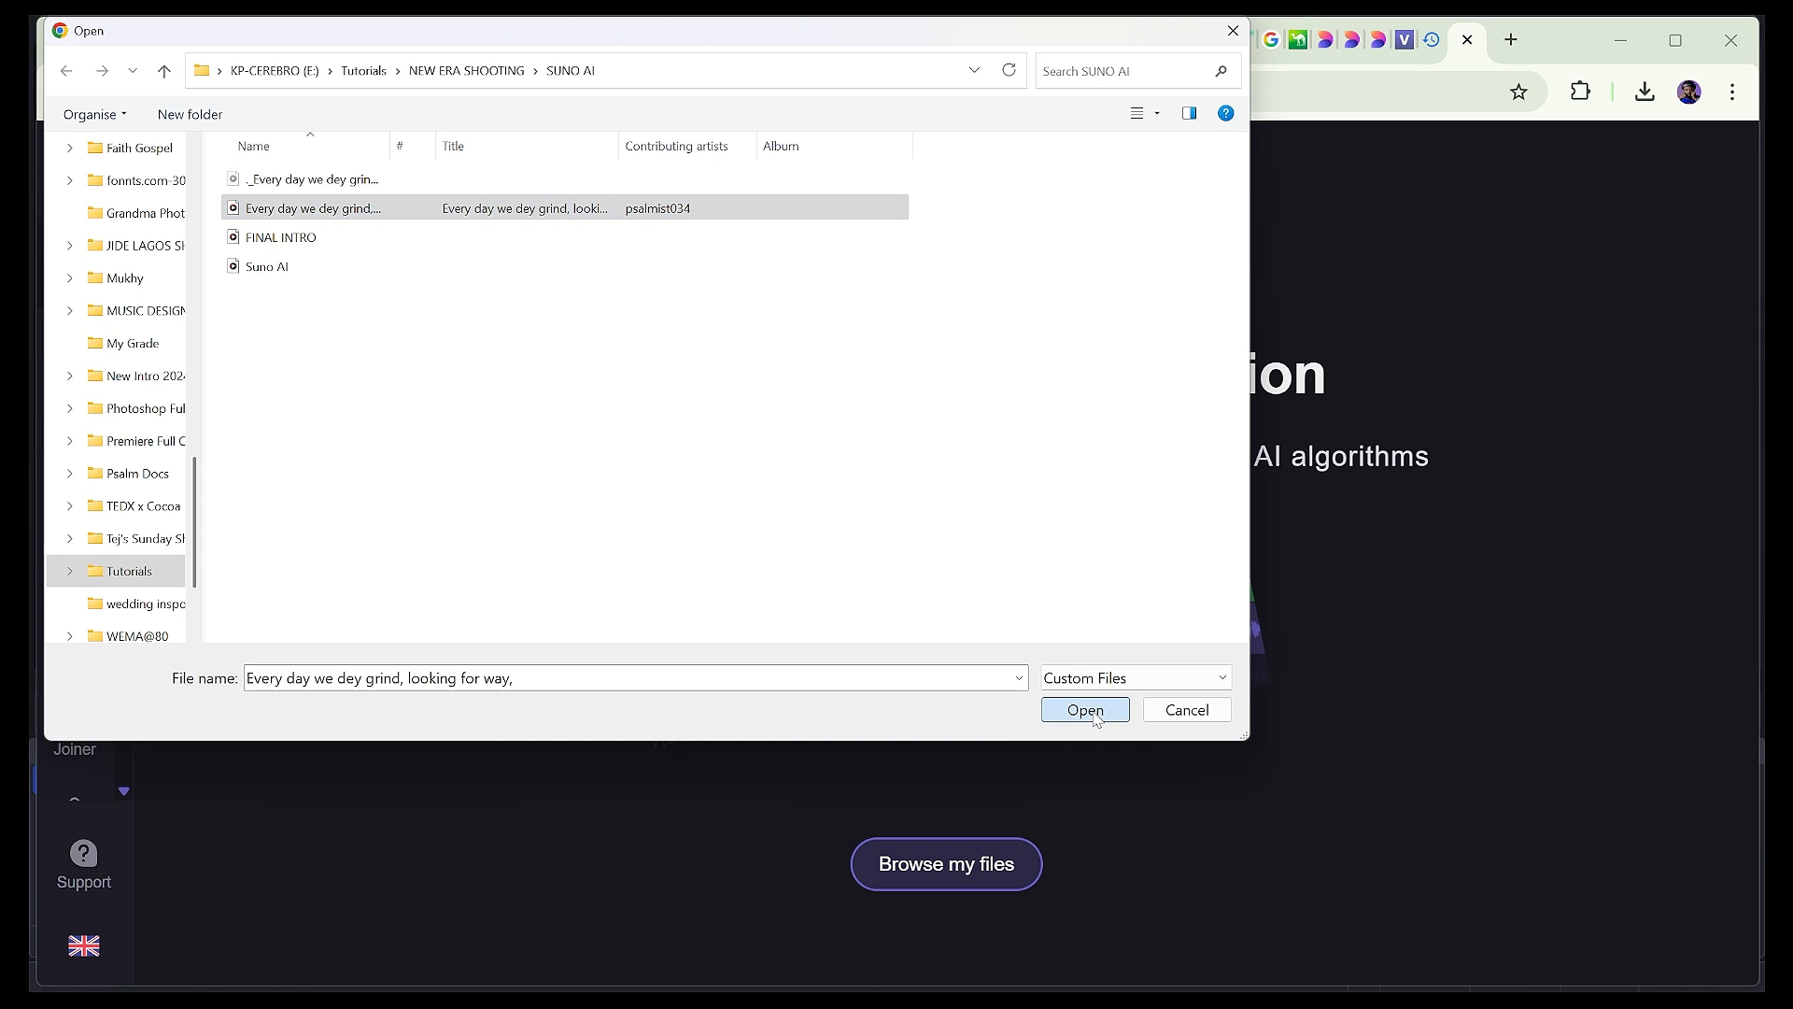
- Open the selected song to upload it for music and vocal separation
click(1085, 709)
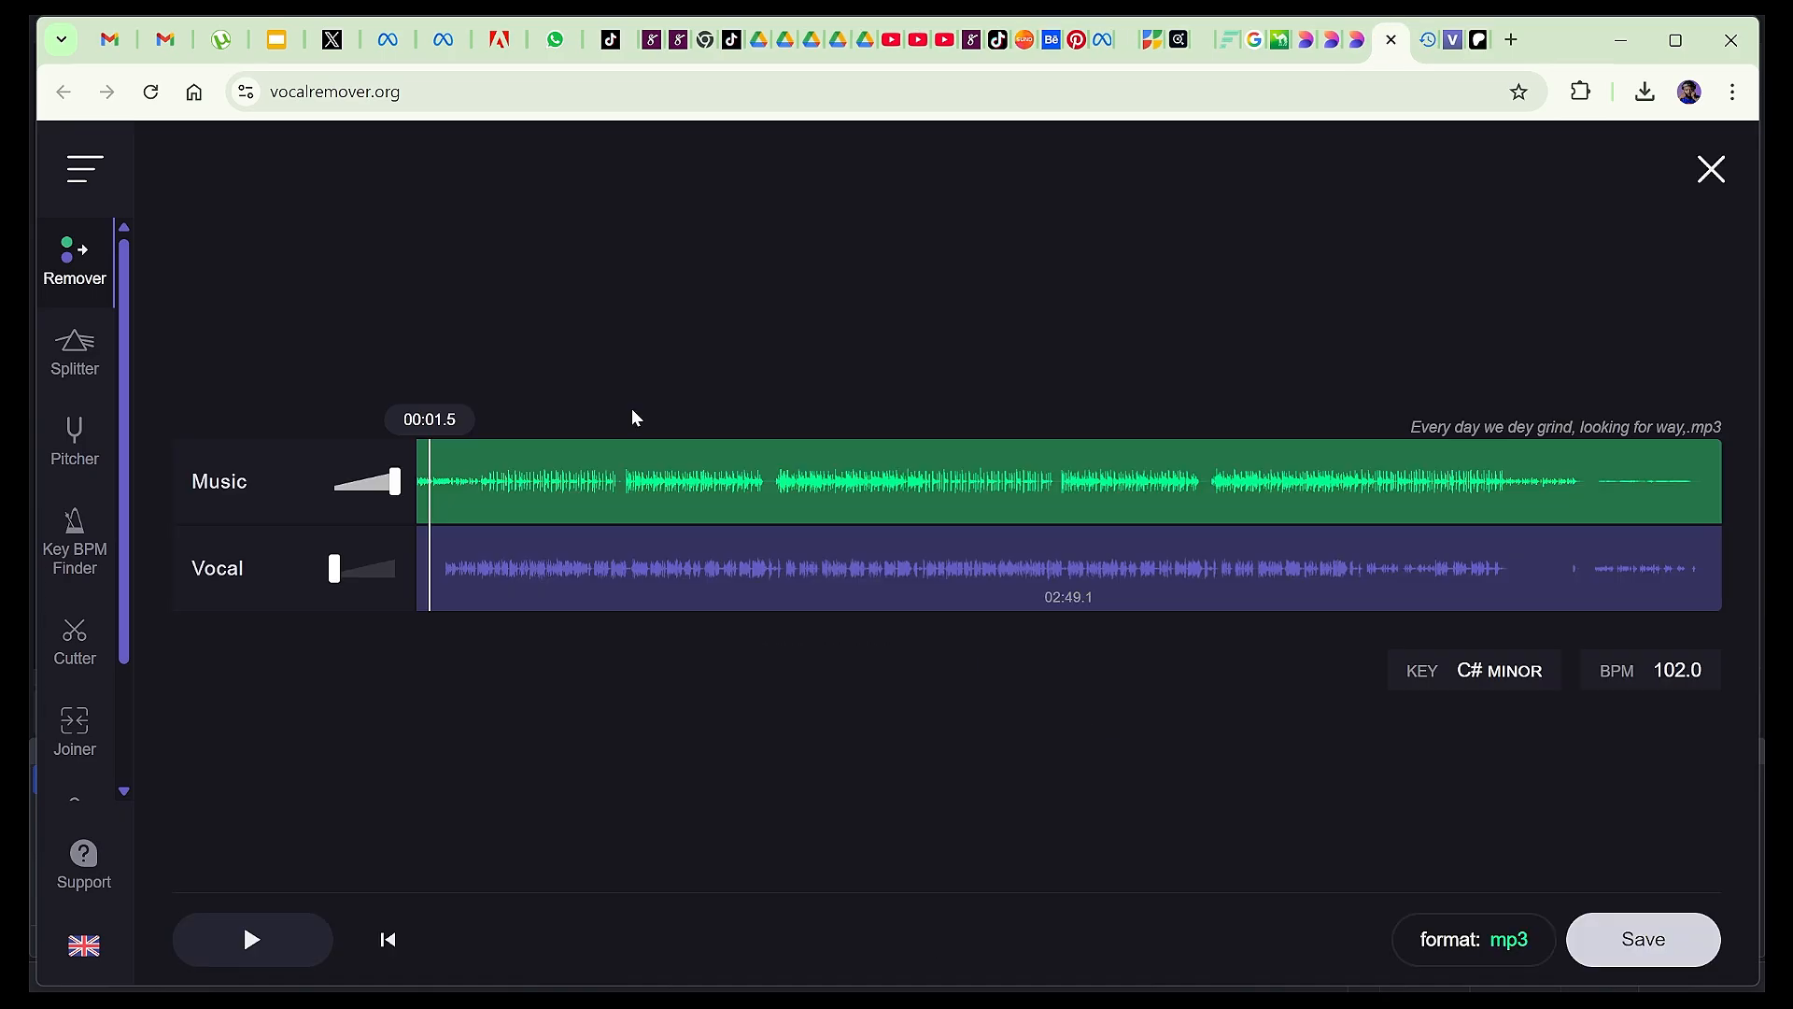
mouse_move(823, 852)
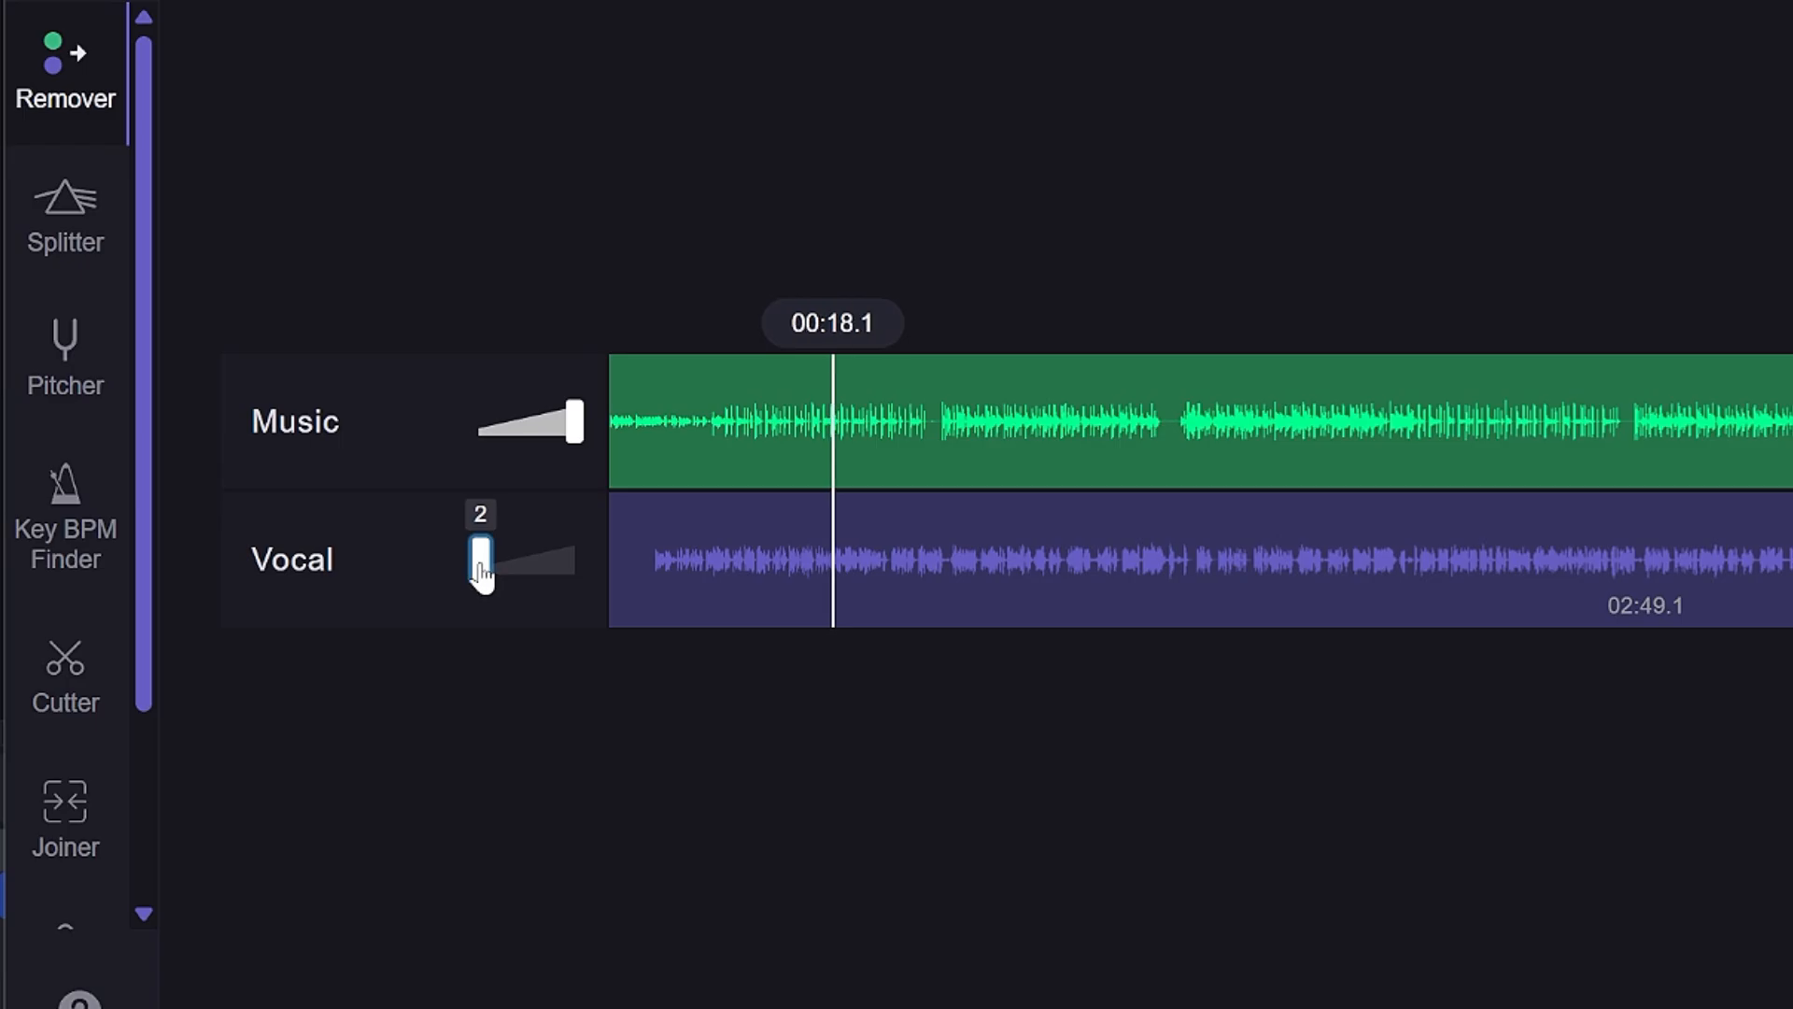
drag(480, 561, 577, 561)
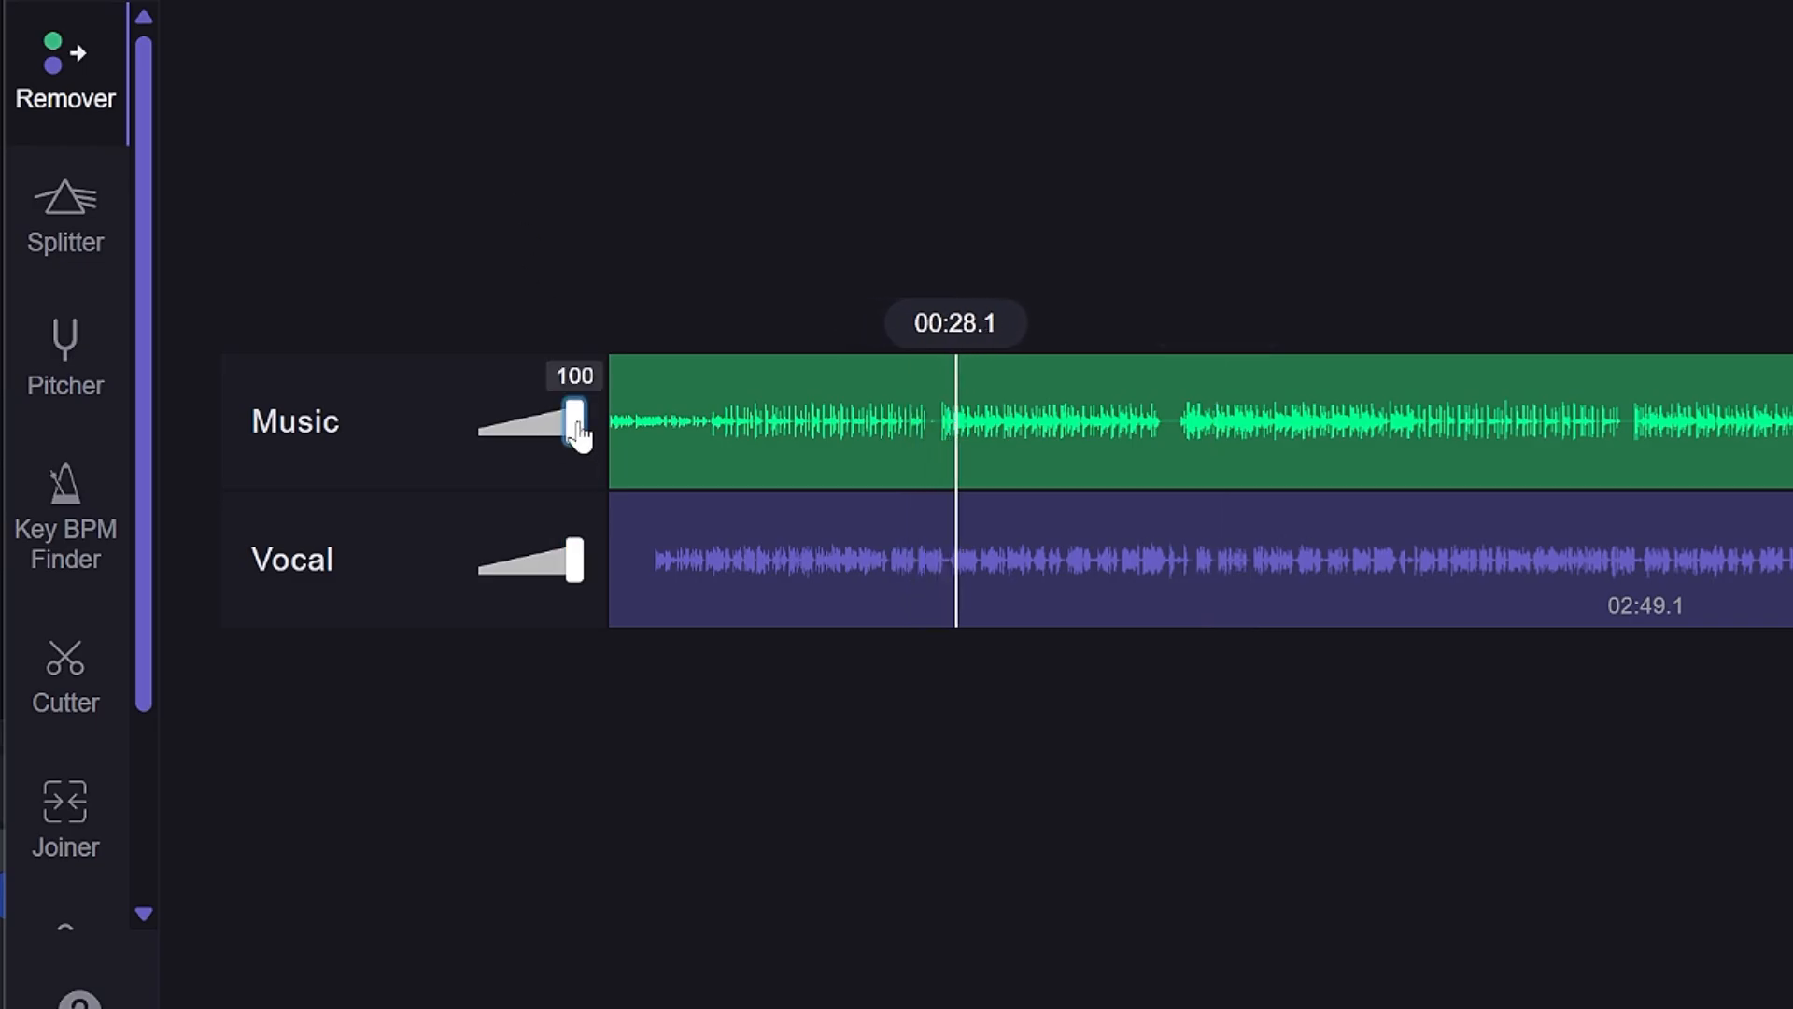
drag(571, 423, 478, 423)
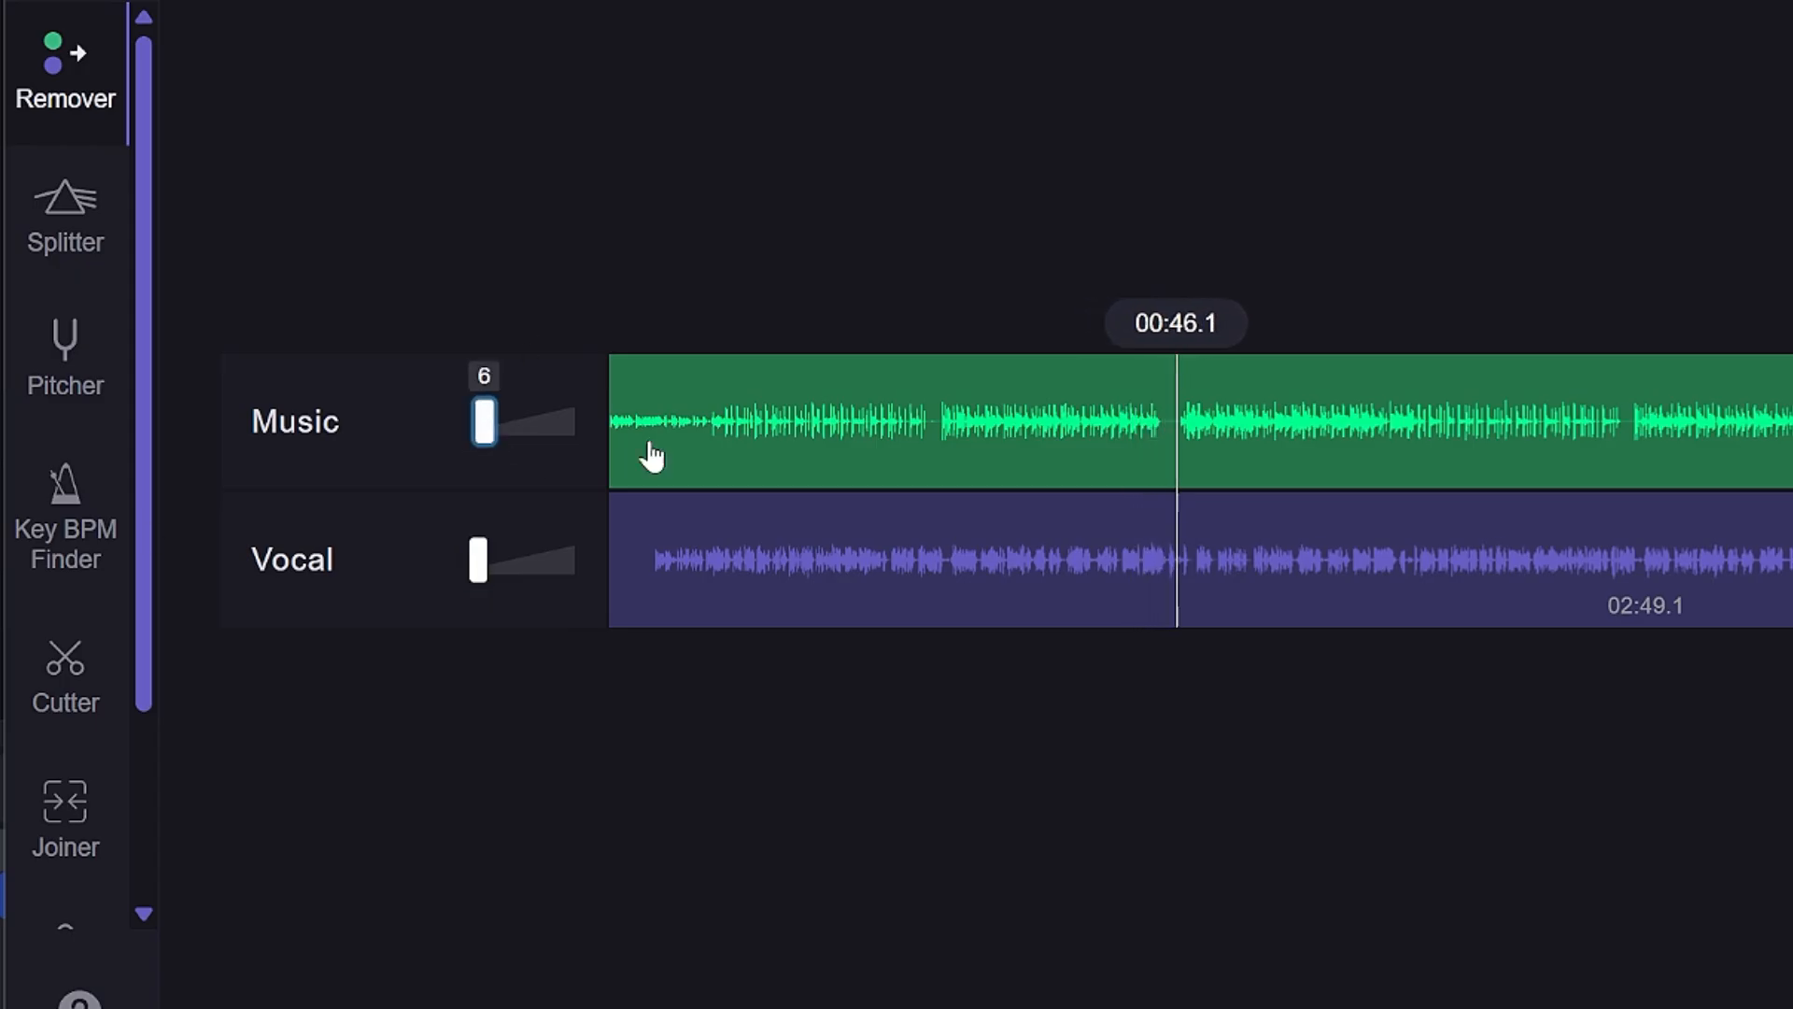
drag(483, 421, 570, 421)
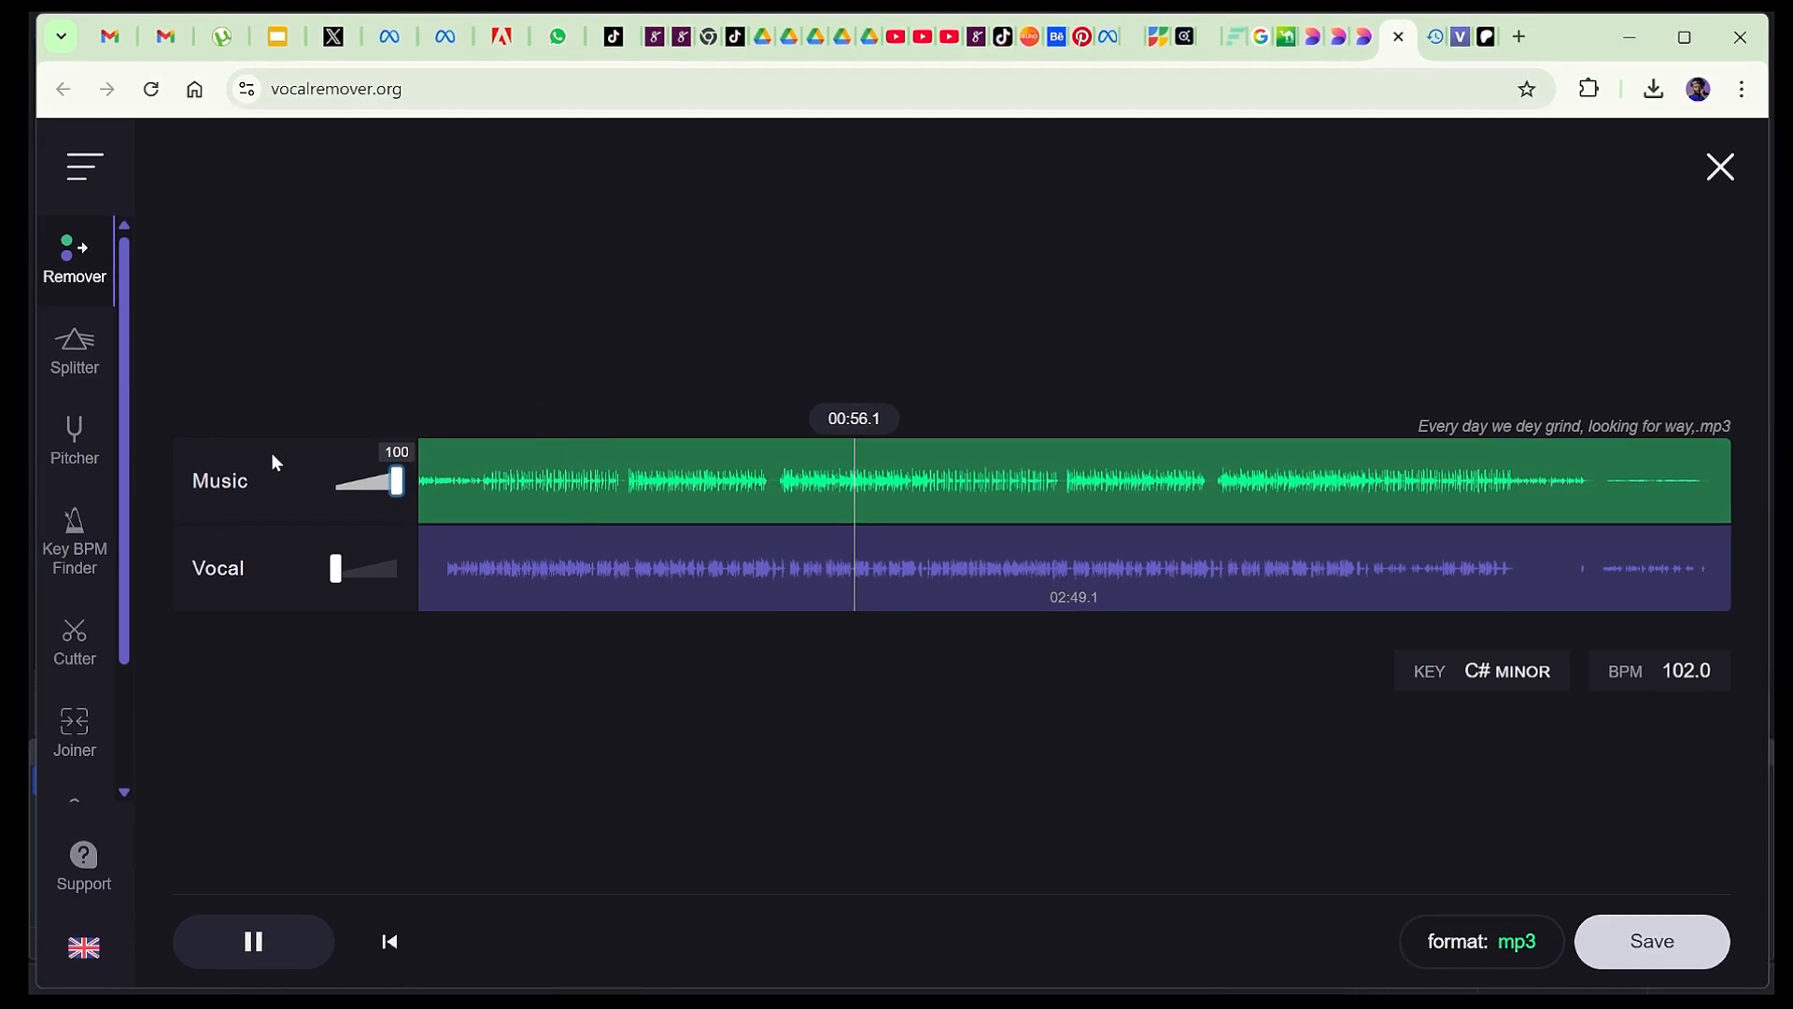
- Pause playback and save only the Music track as an MP3
click(253, 941)
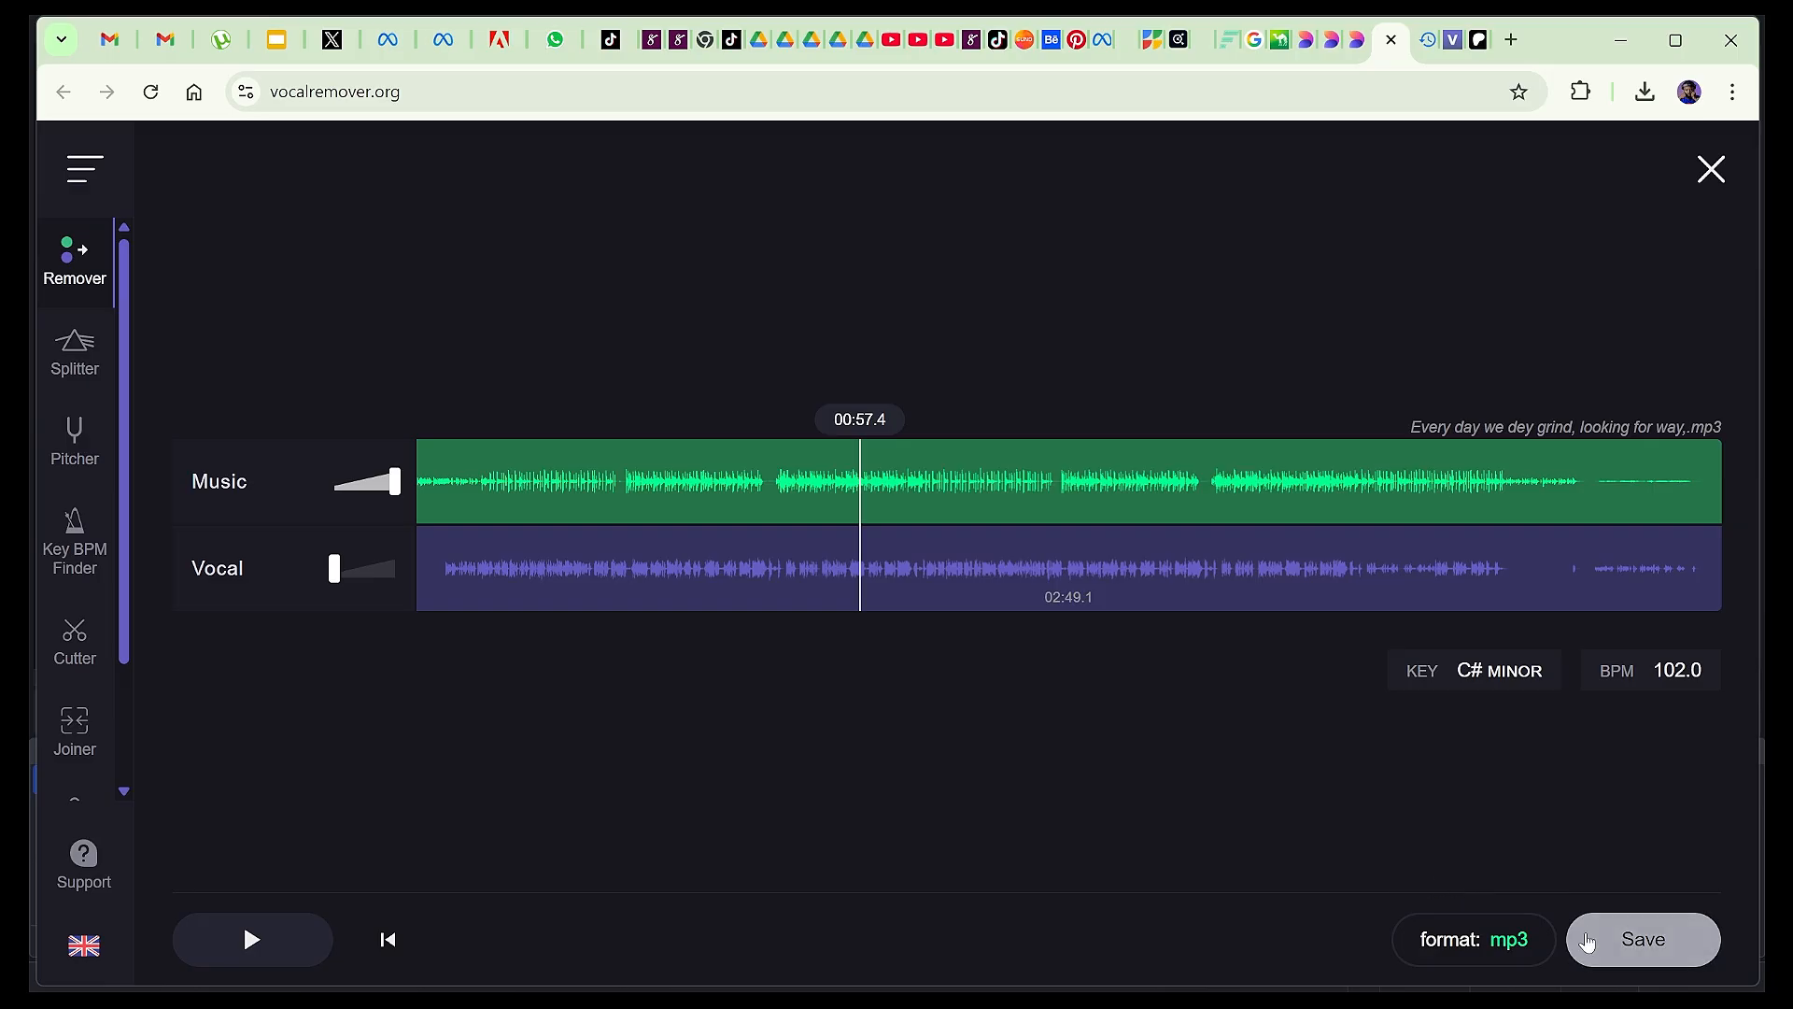
click(1643, 940)
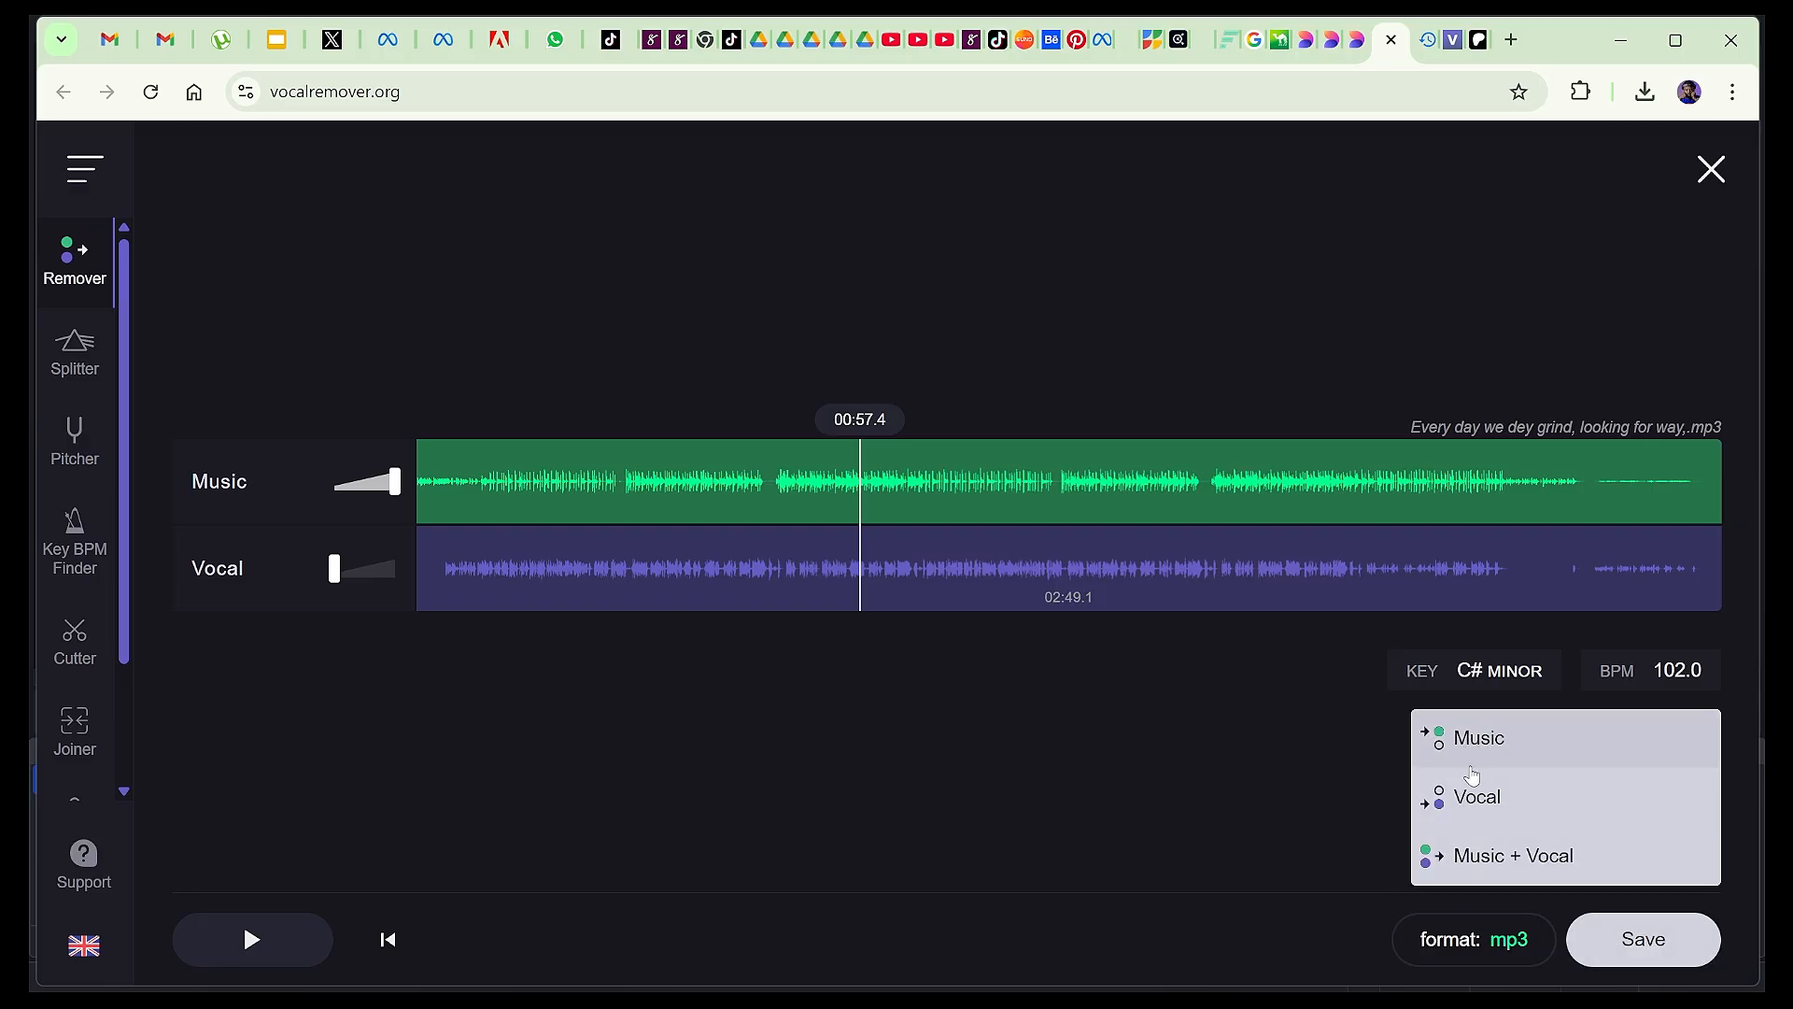
mouse_move(1463, 865)
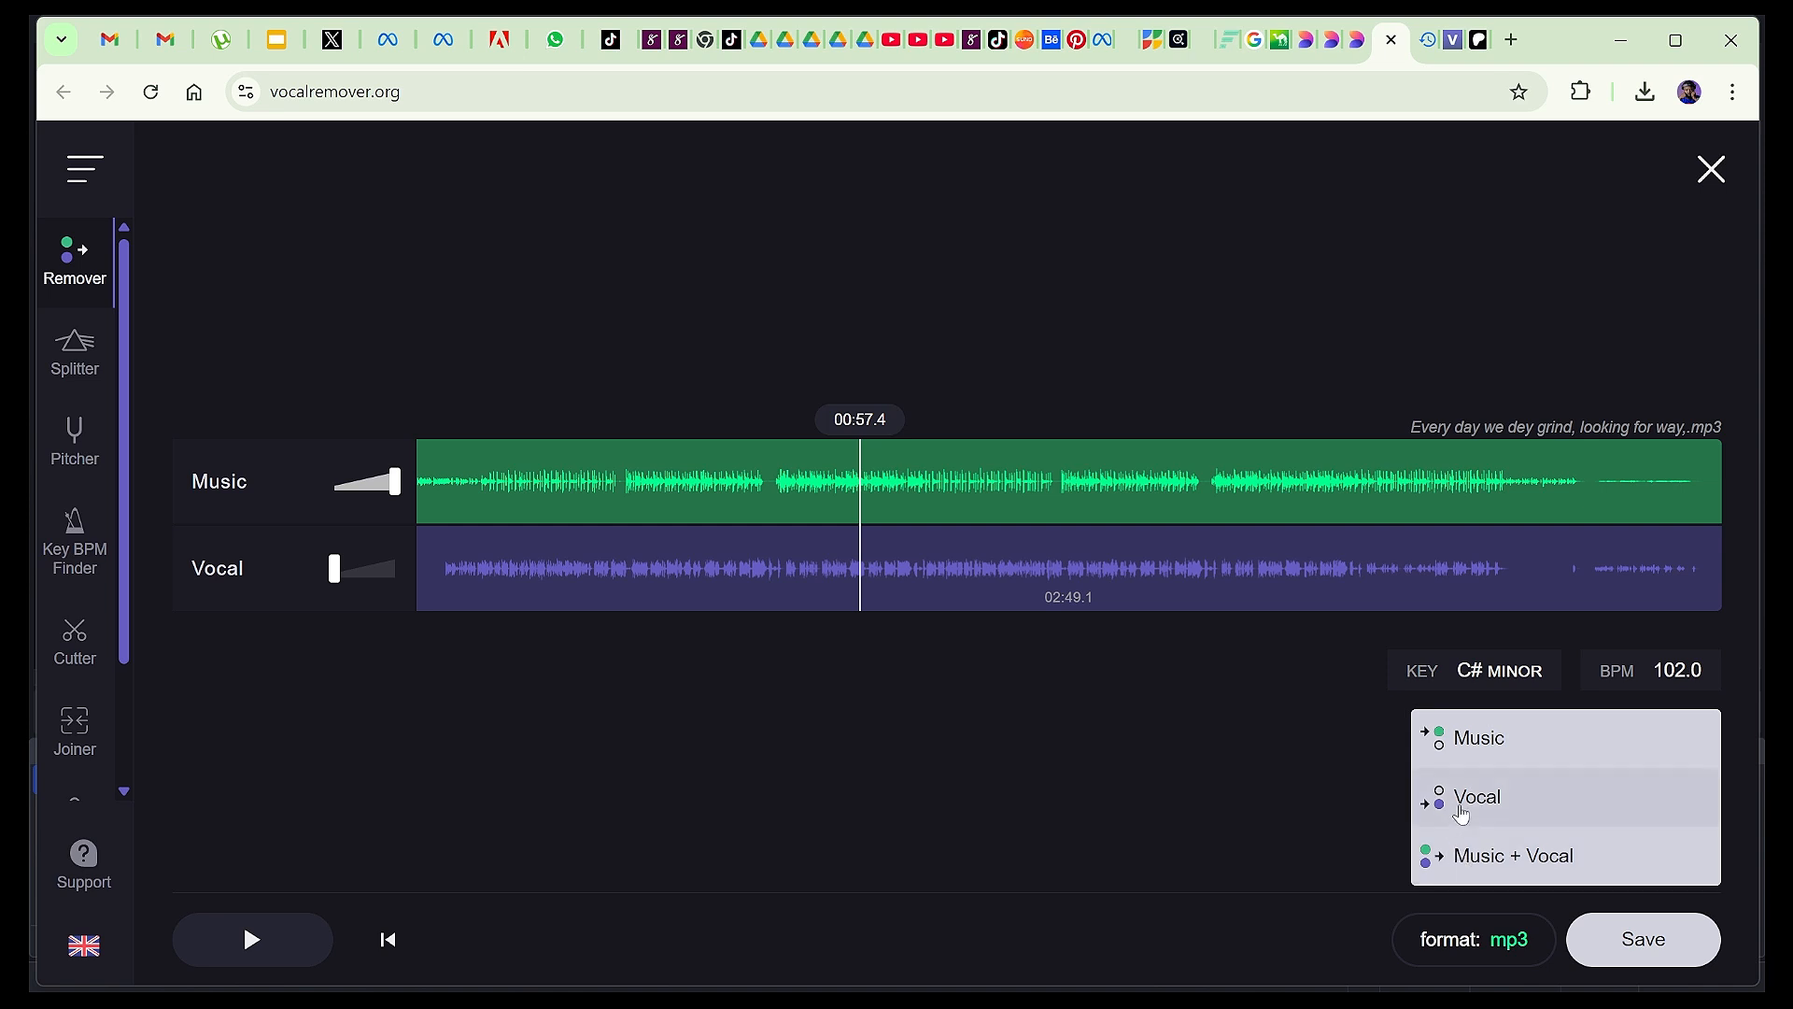
click(1476, 796)
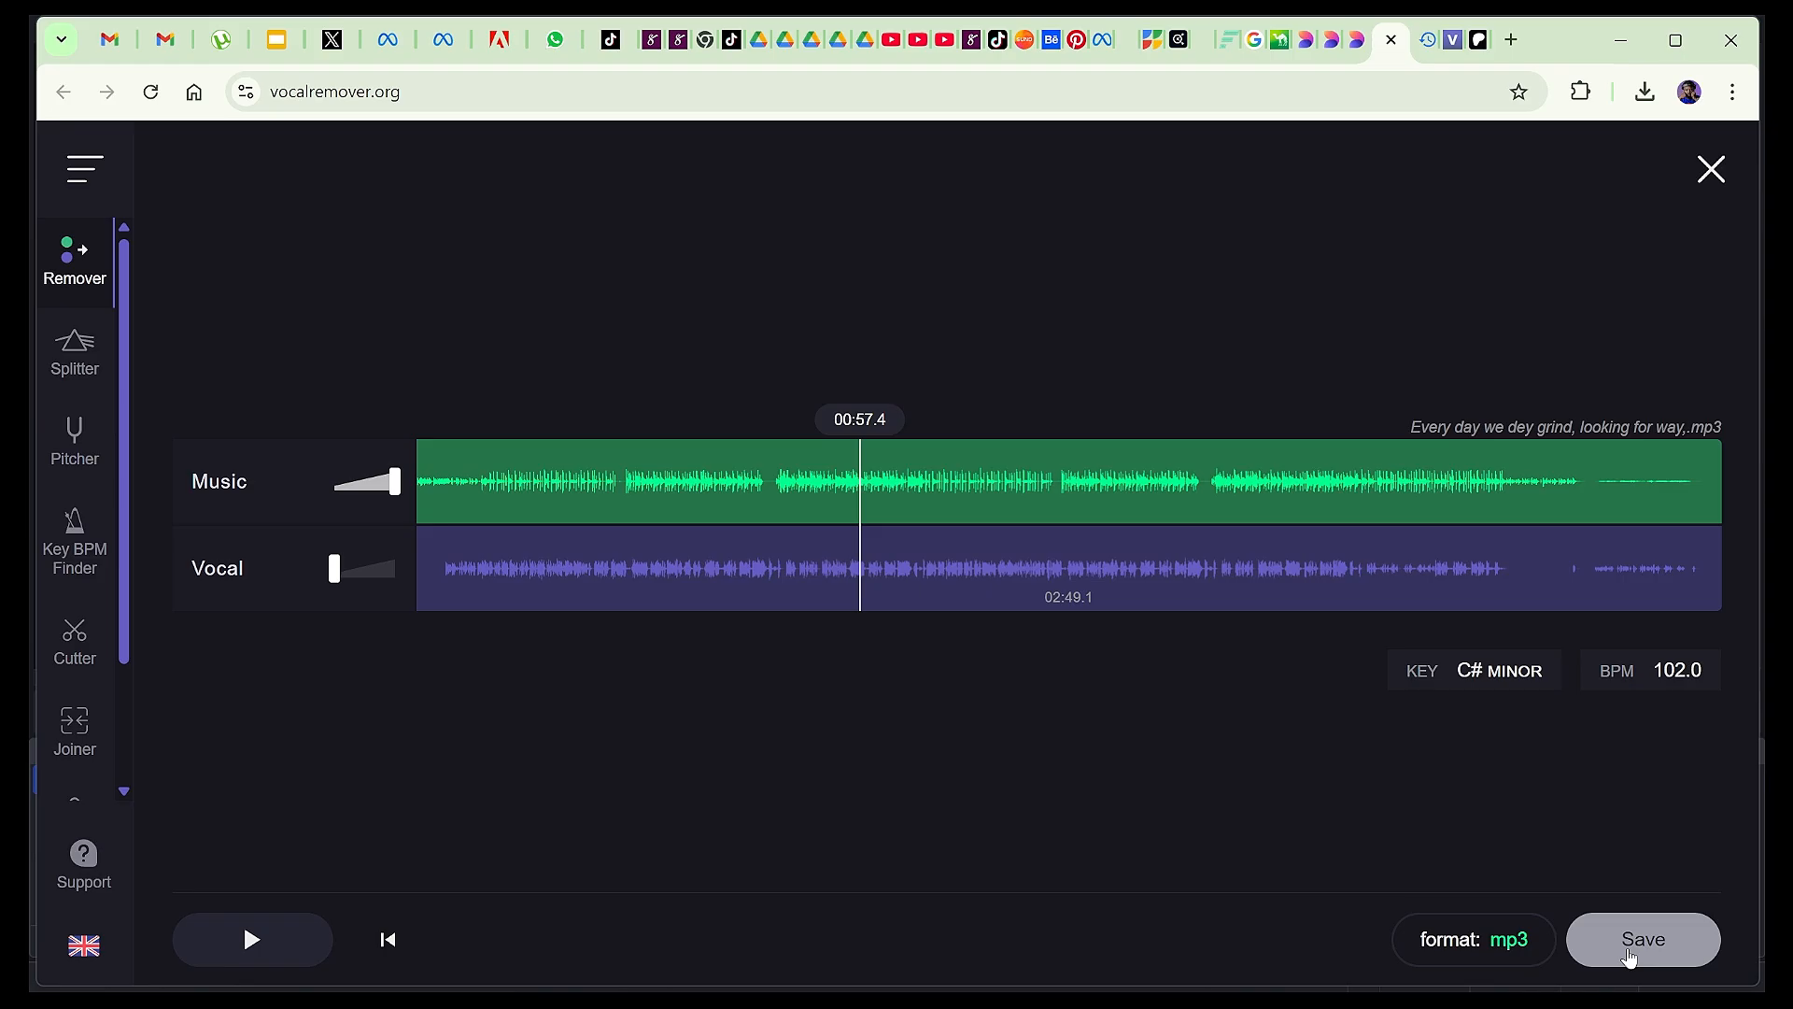
click(1642, 938)
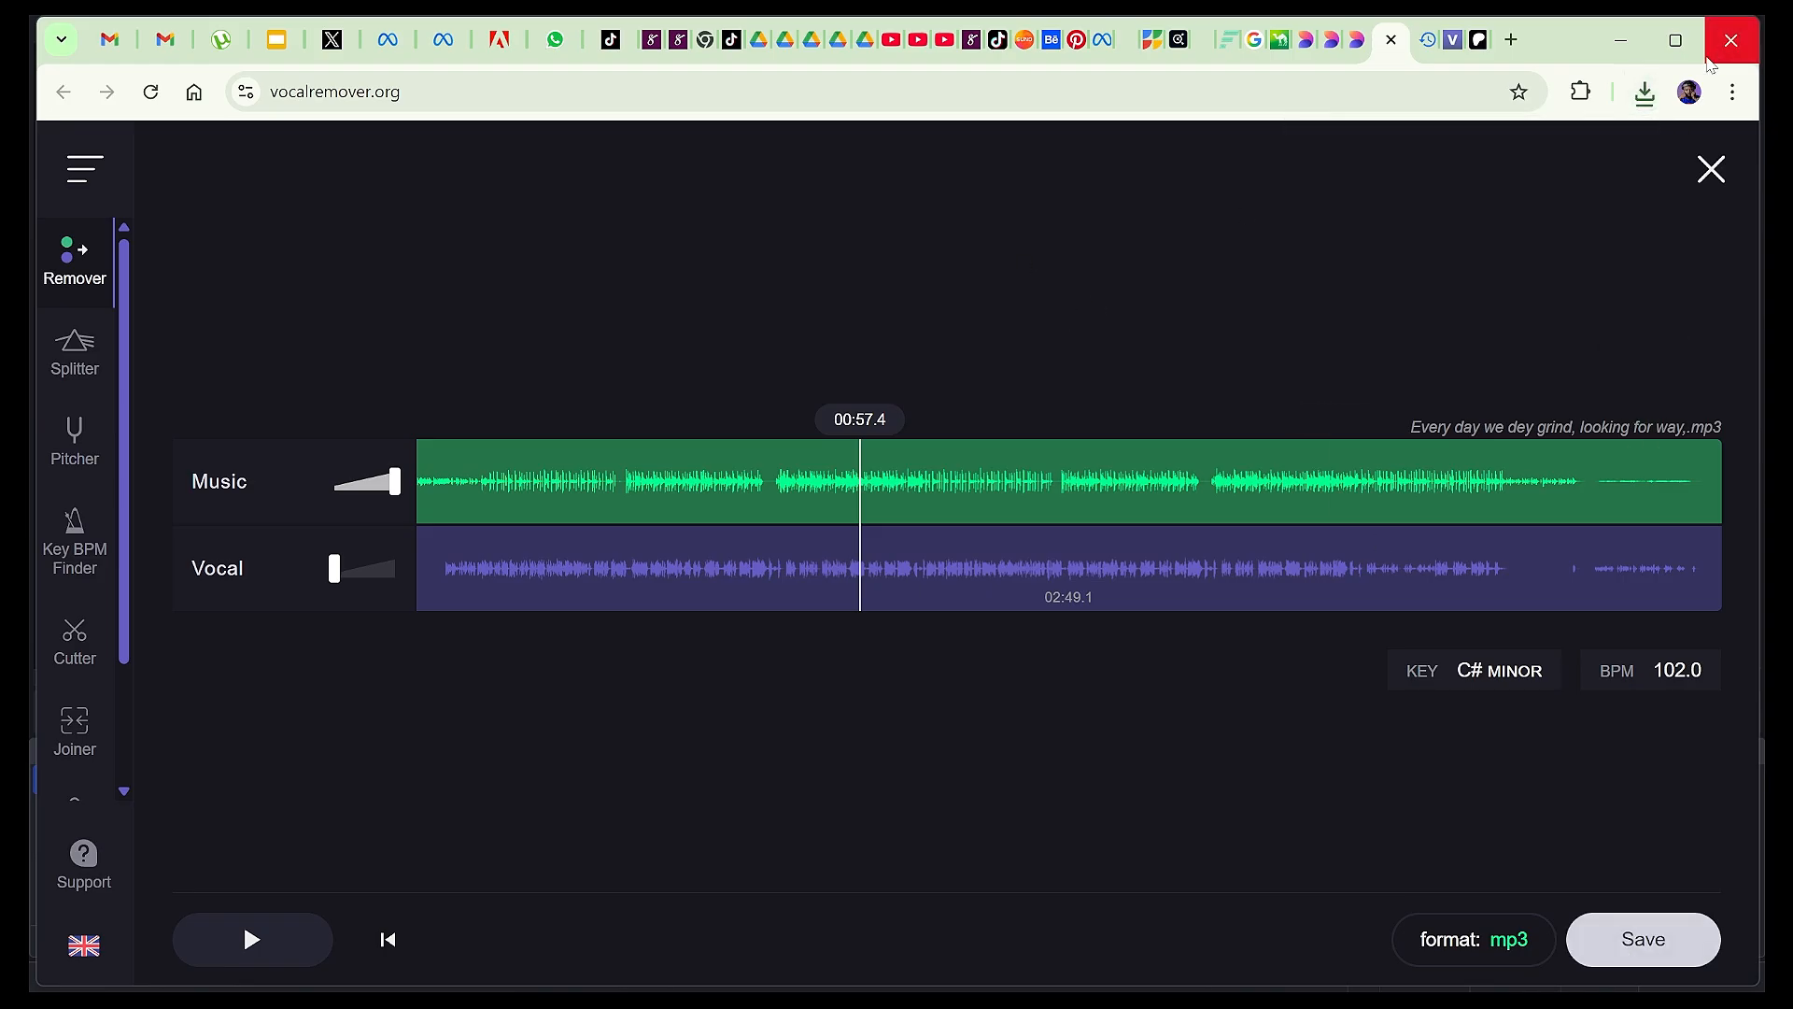
- Play 'audio [music].mp3' from the Downloads folder via Chrome's downloads list
click(1644, 93)
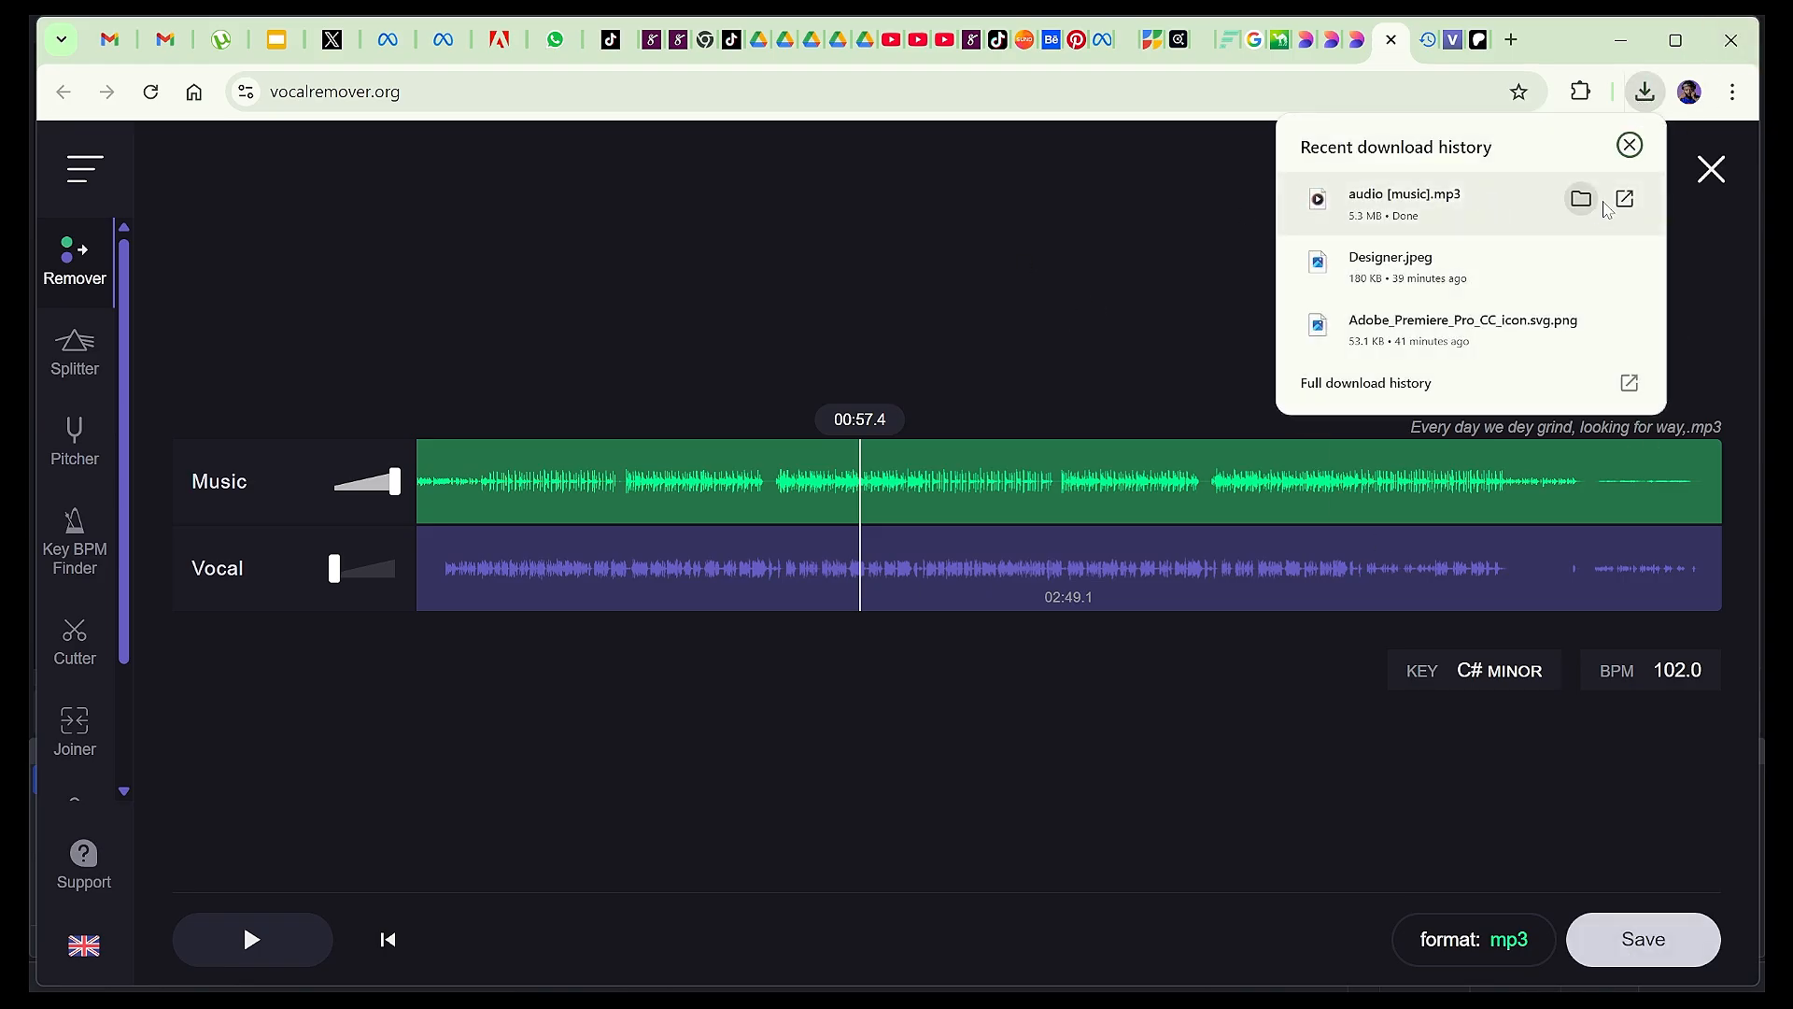
click(1580, 198)
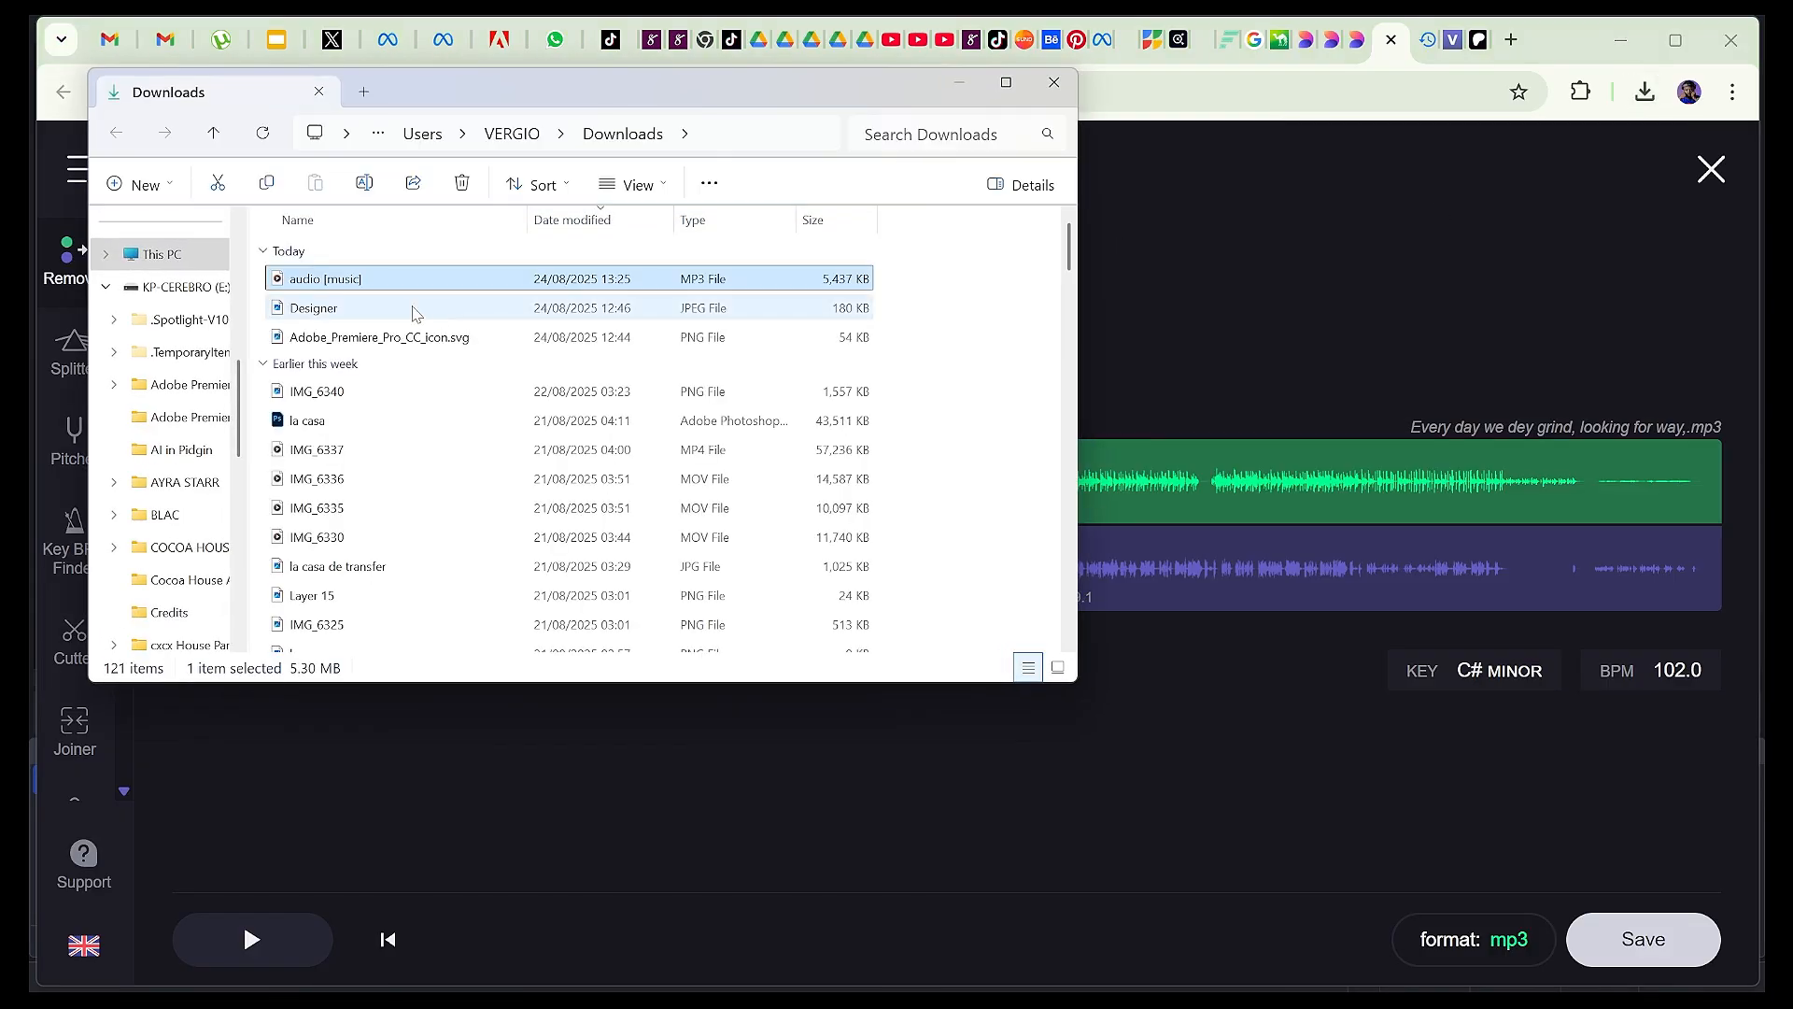
double_click(325, 278)
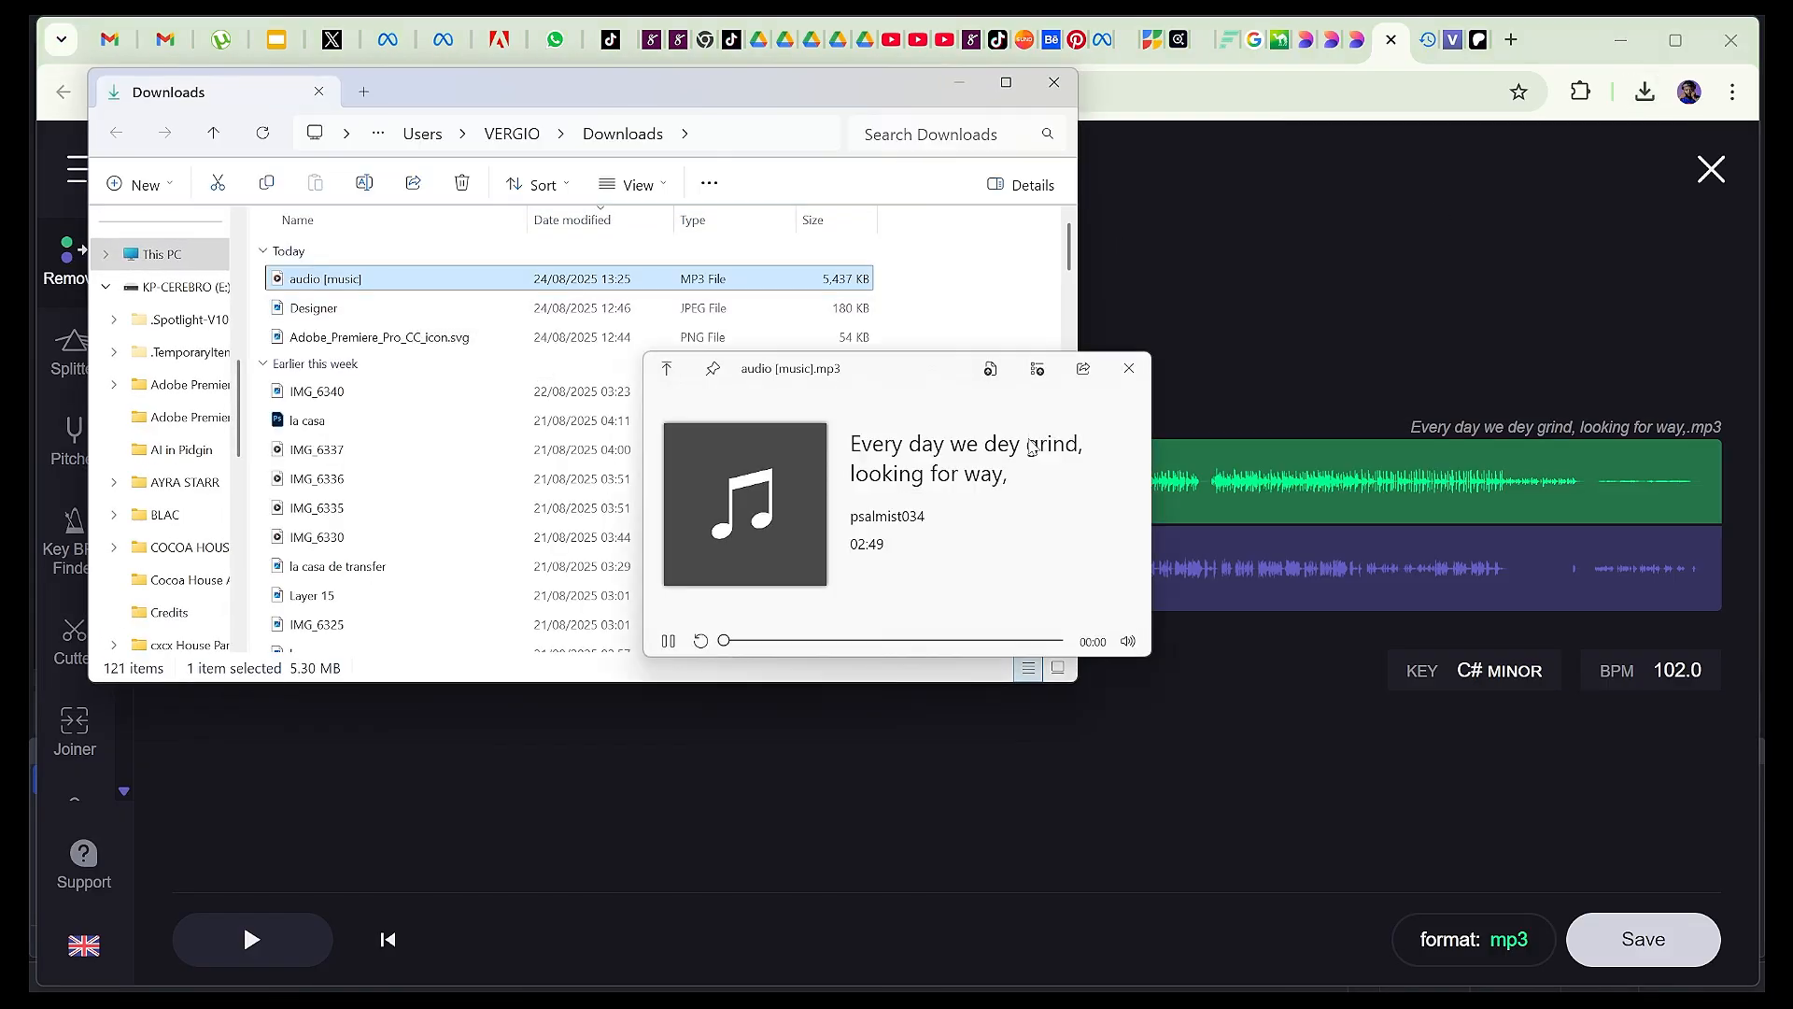